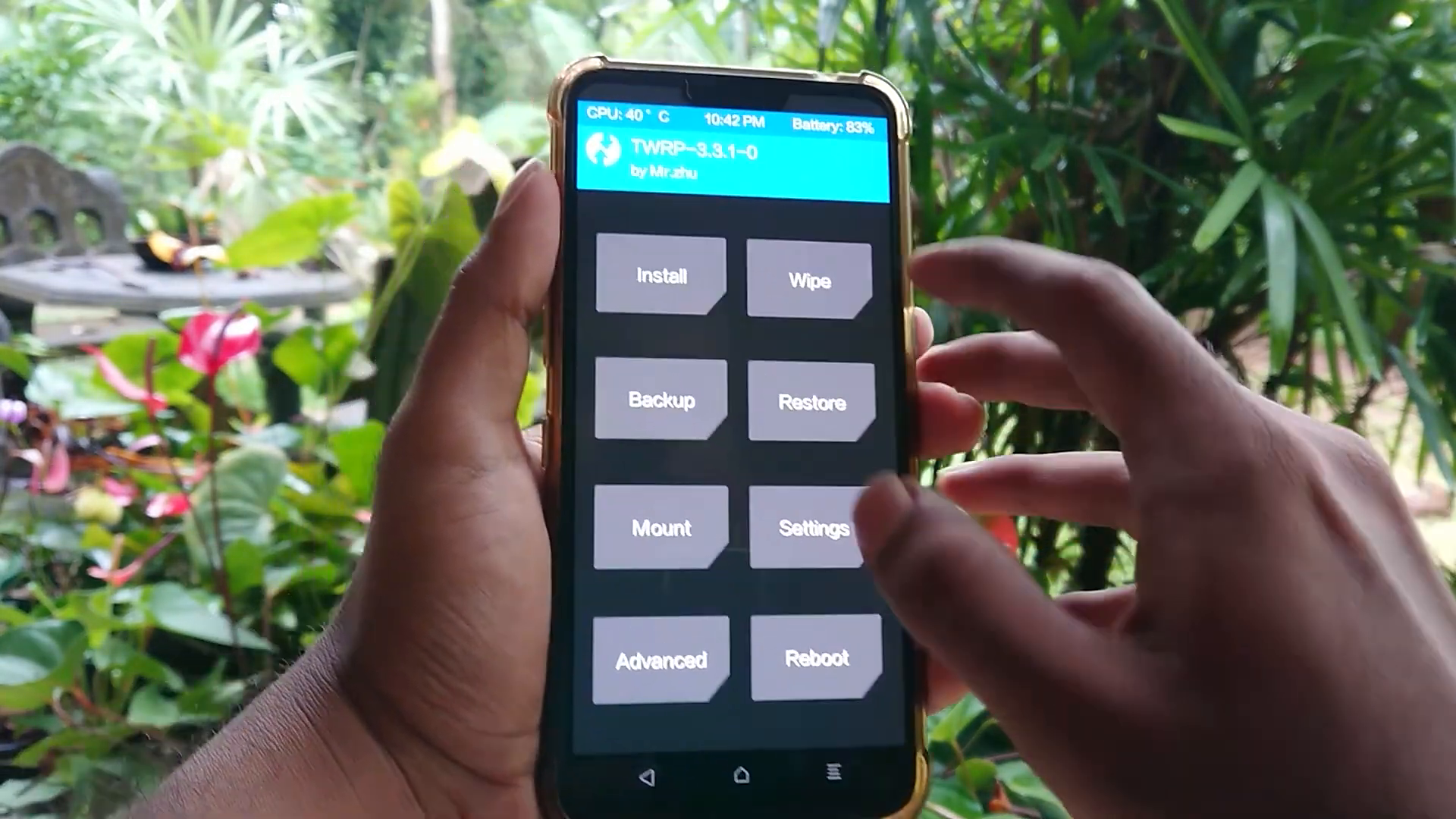
Step: Browse the zips in /external_sd/Download in TWRP, then reboot into Android system
left_click(659, 276)
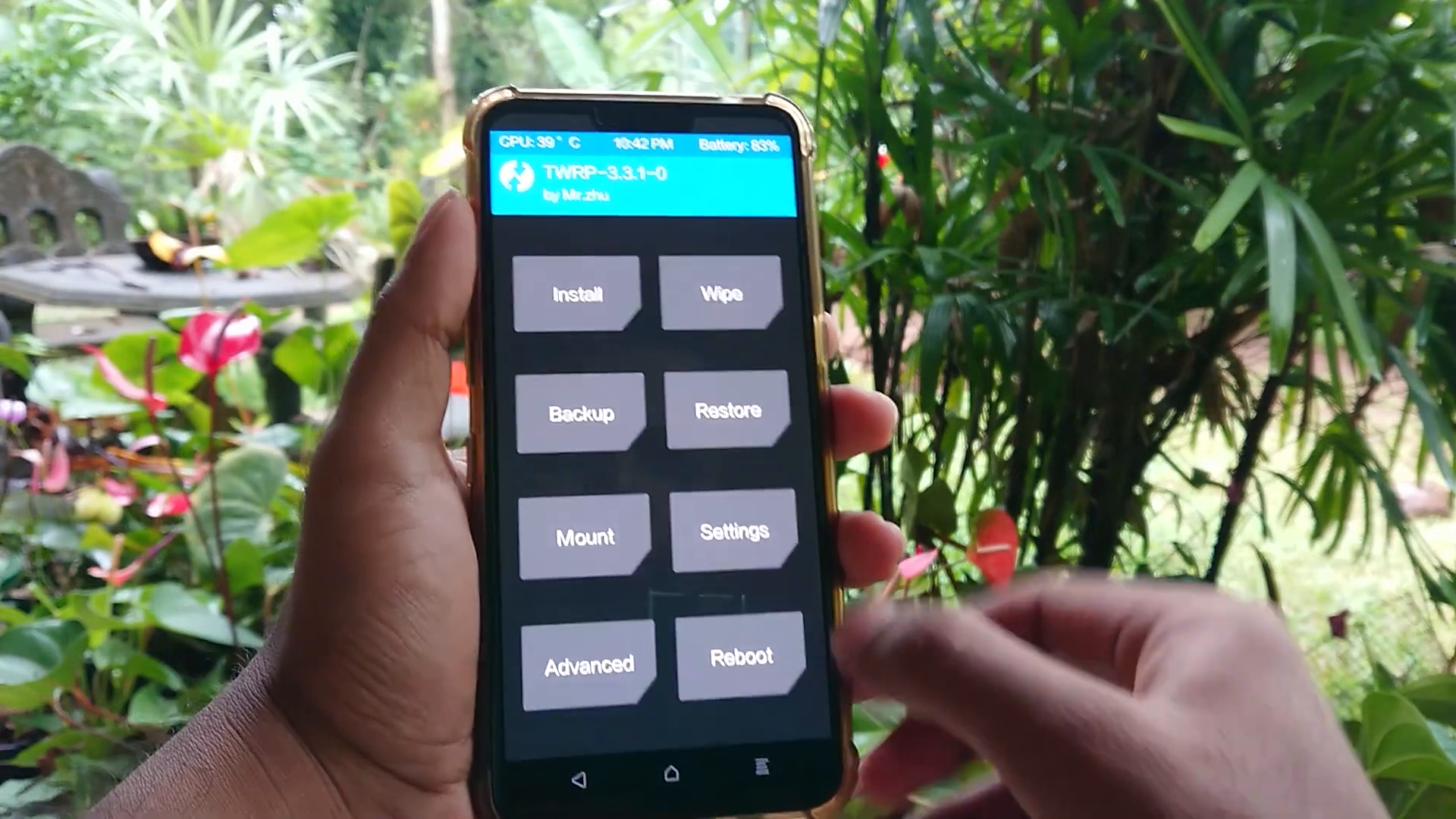
left_click(579, 295)
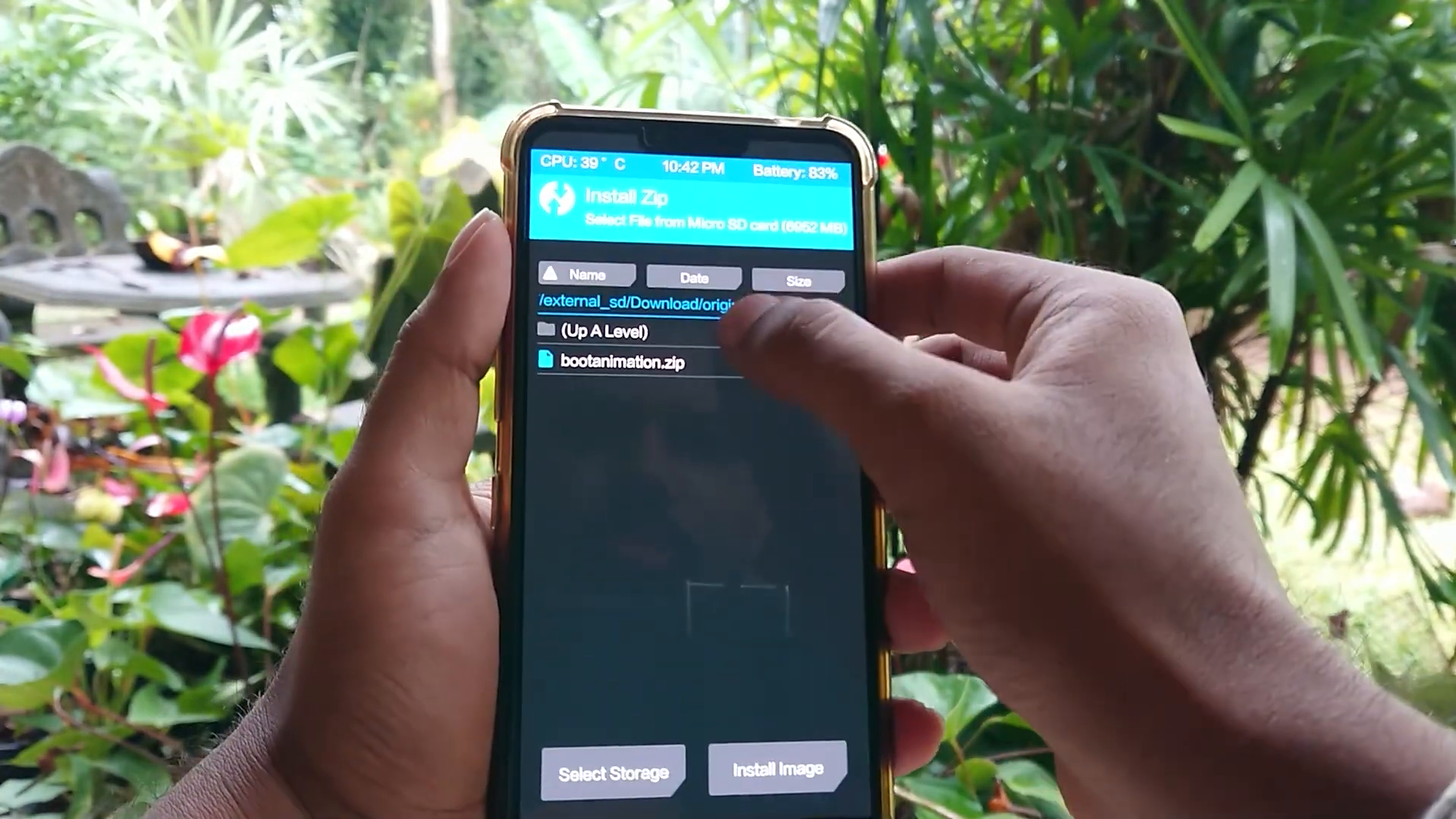
left_click(593, 330)
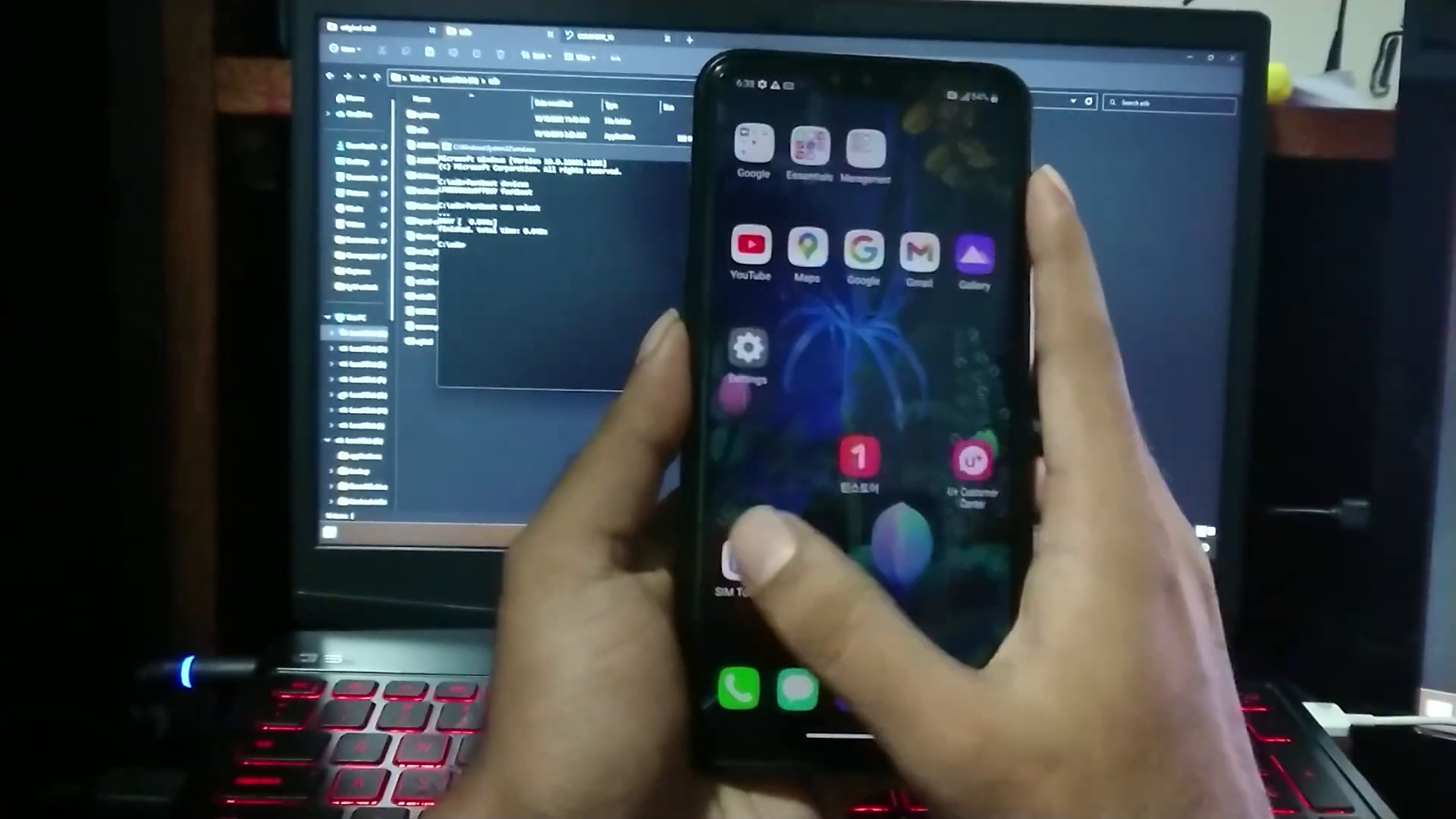
Step: Open Magisk-v23.0.apk from SD card > Download > for bl unlock in File Manager
left_click(748, 148)
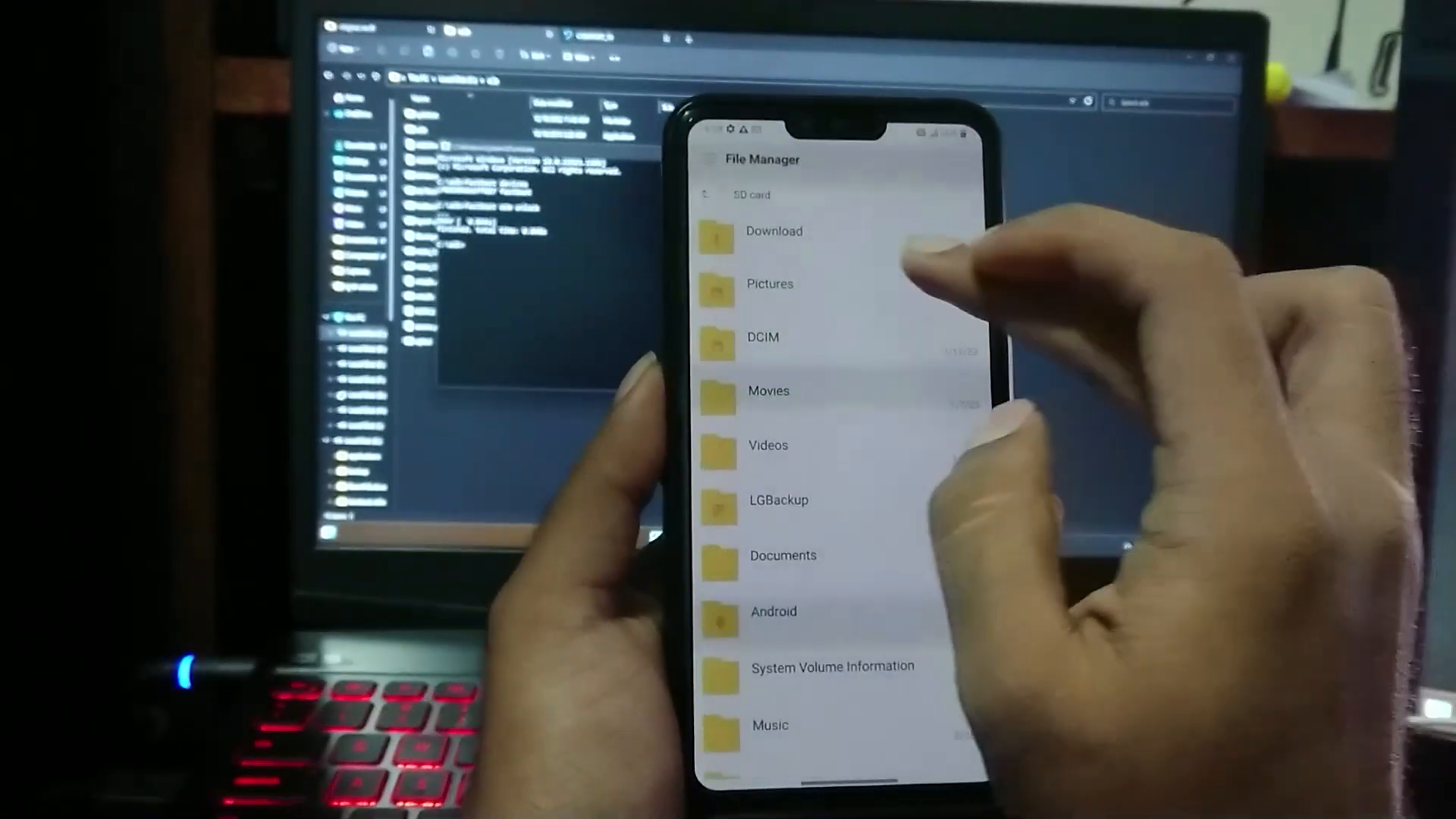
left_click(773, 231)
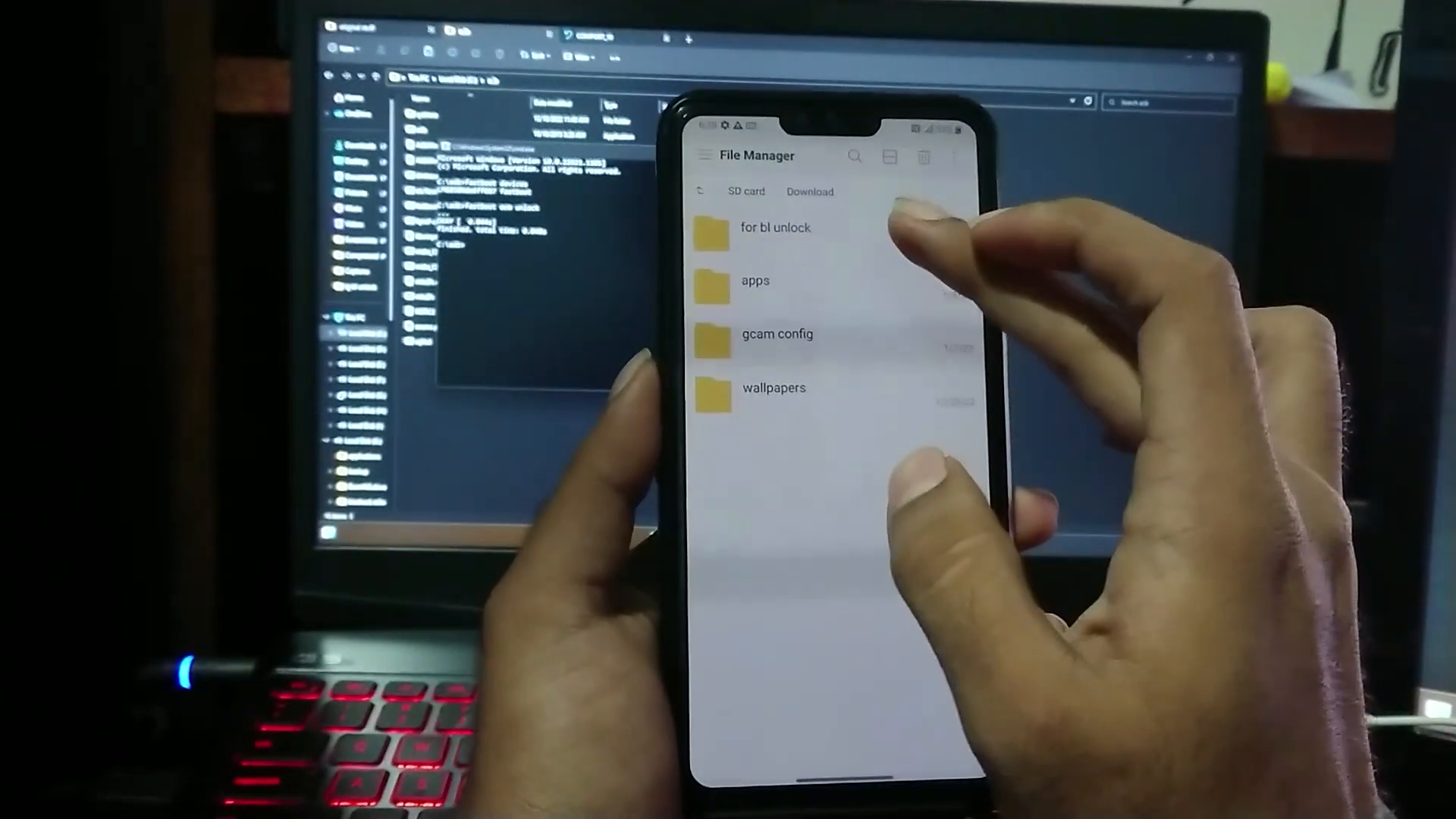
left_click(775, 227)
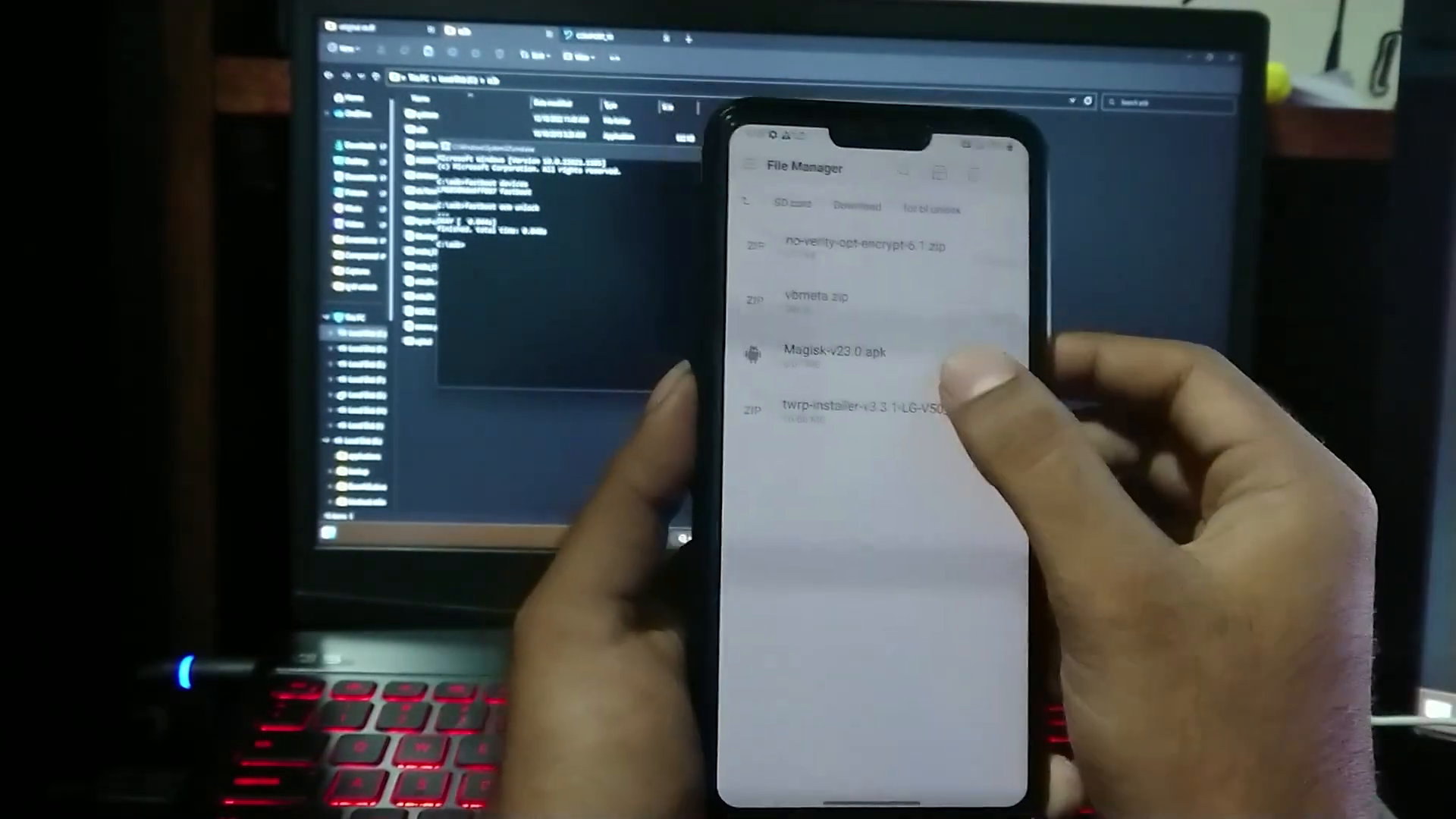
left_click(826, 350)
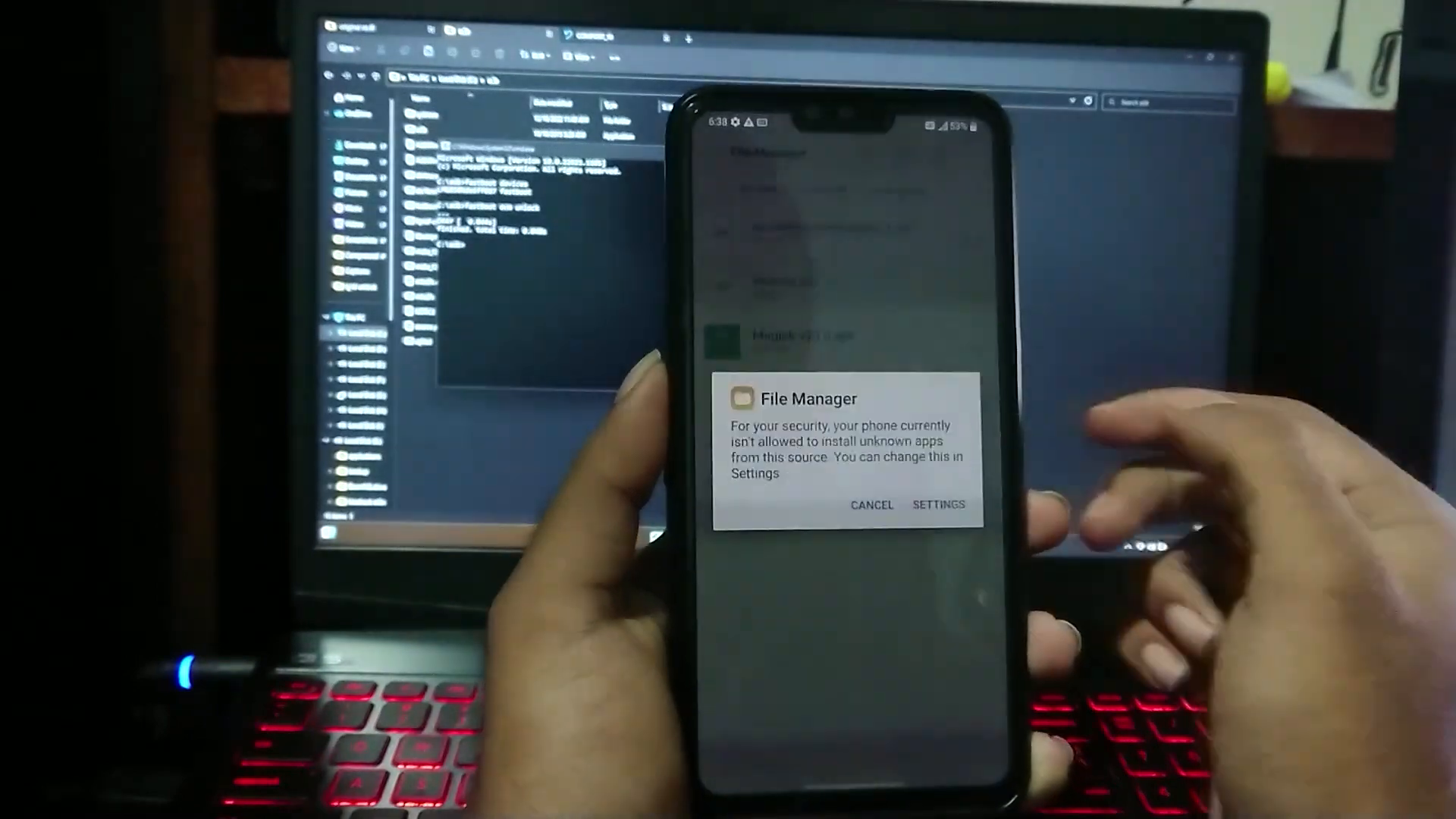
Step: Allow installs from this source and install Magisk v23.0
left_click(939, 504)
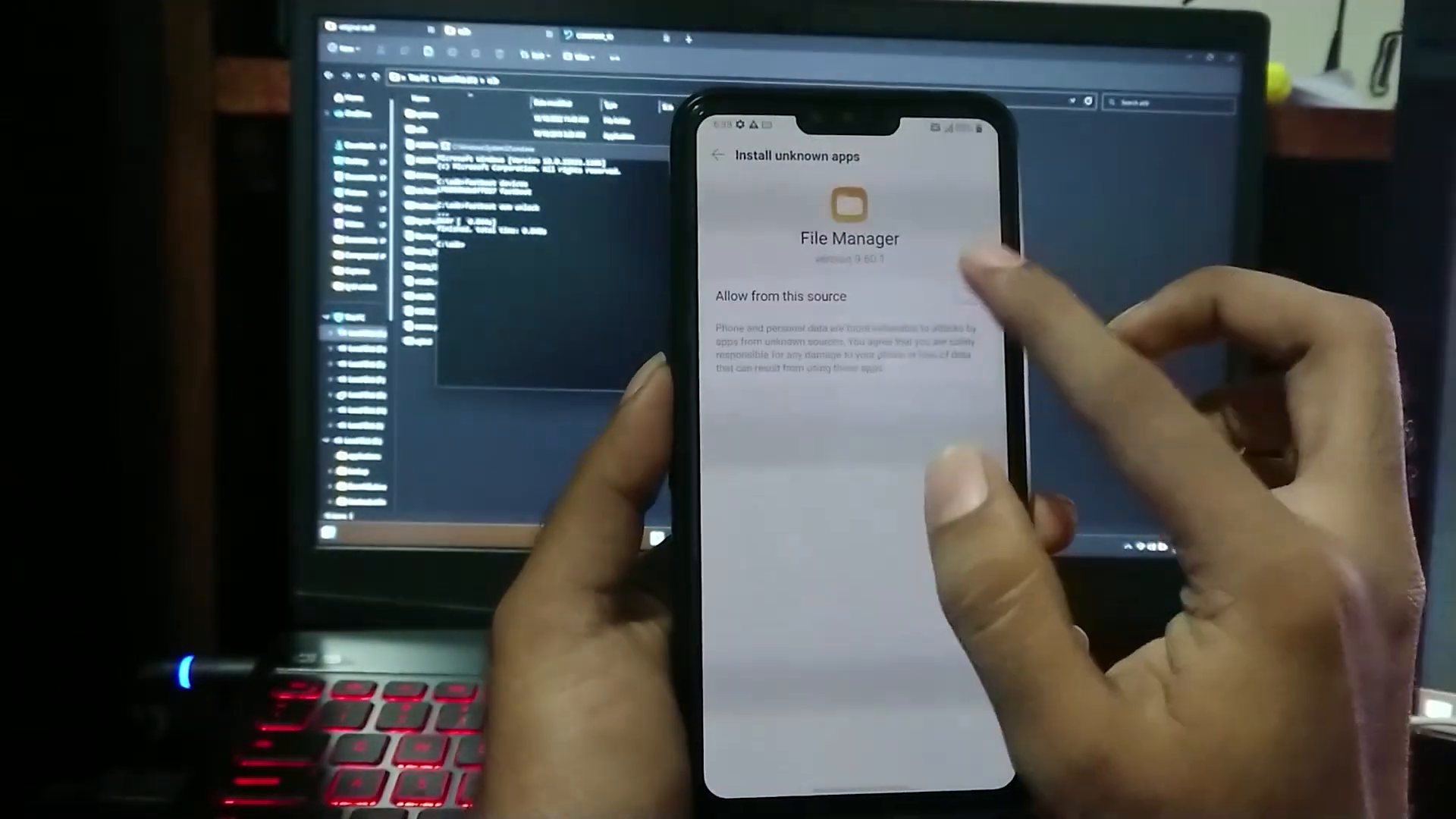
left_click(961, 293)
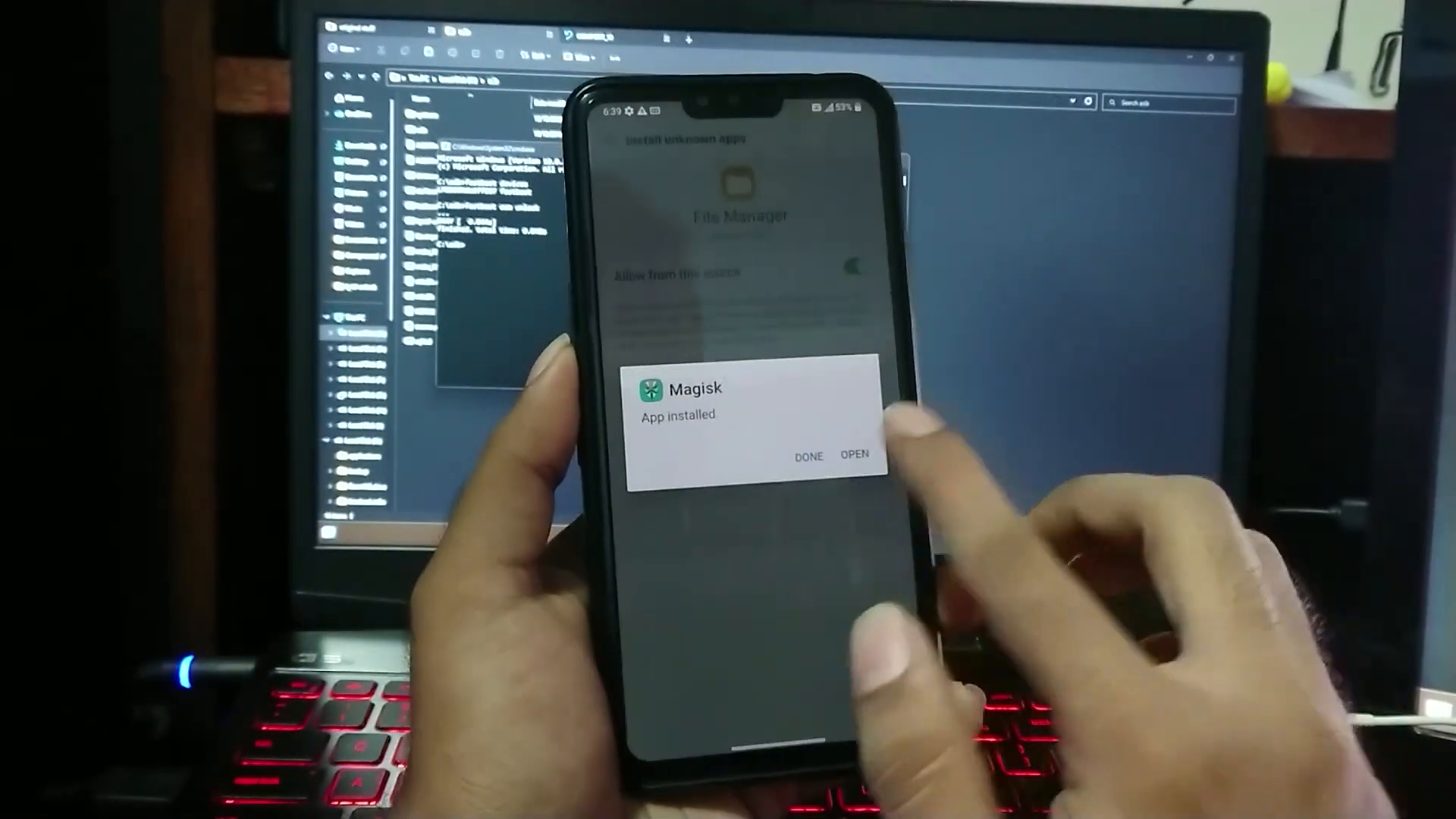
left_click(853, 455)
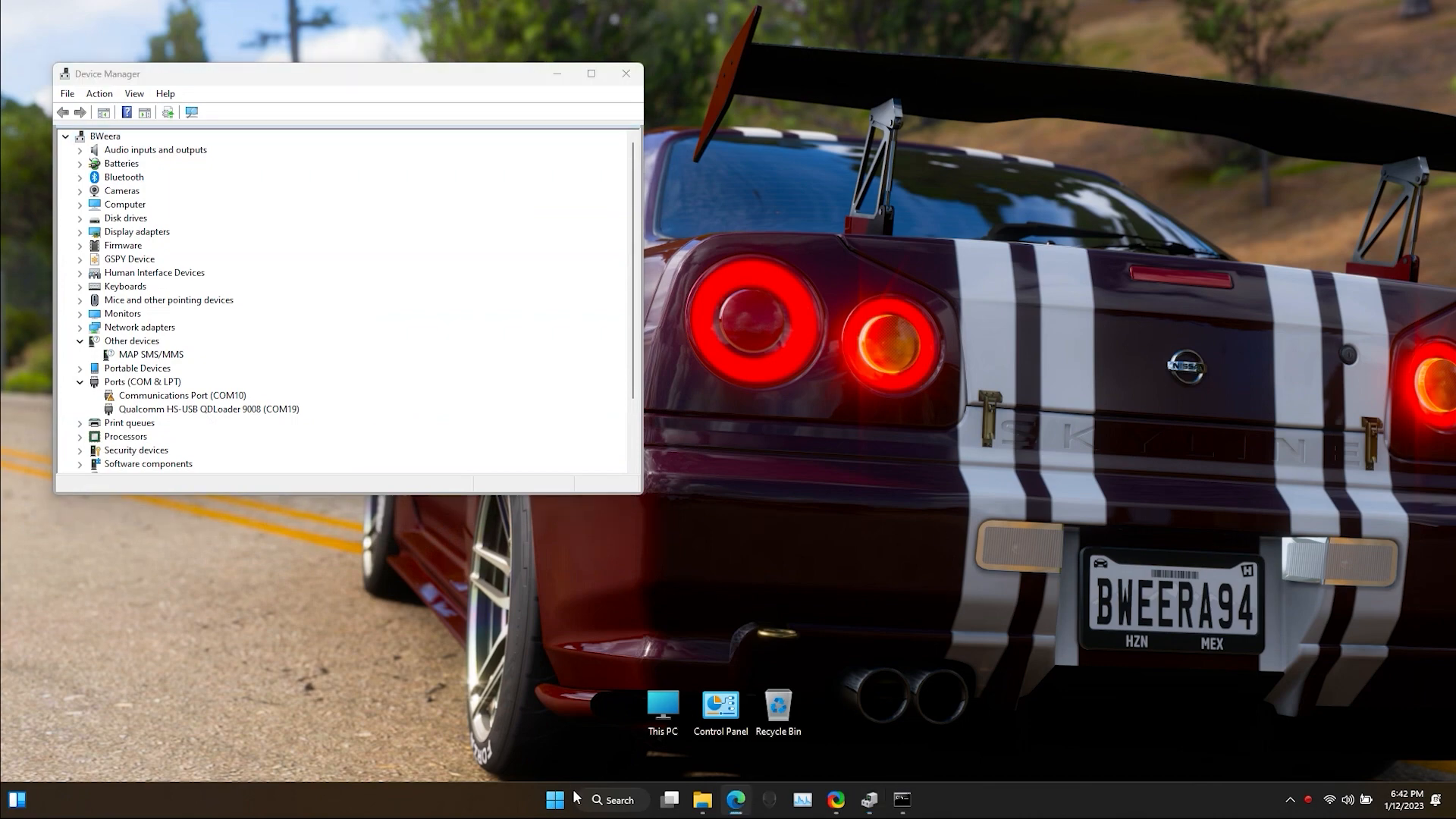
Step: Connect QFIL to QDLoader 9008 (COM19) in Flat Build mode with the sm8150 firehose programmer
left_click(554, 799)
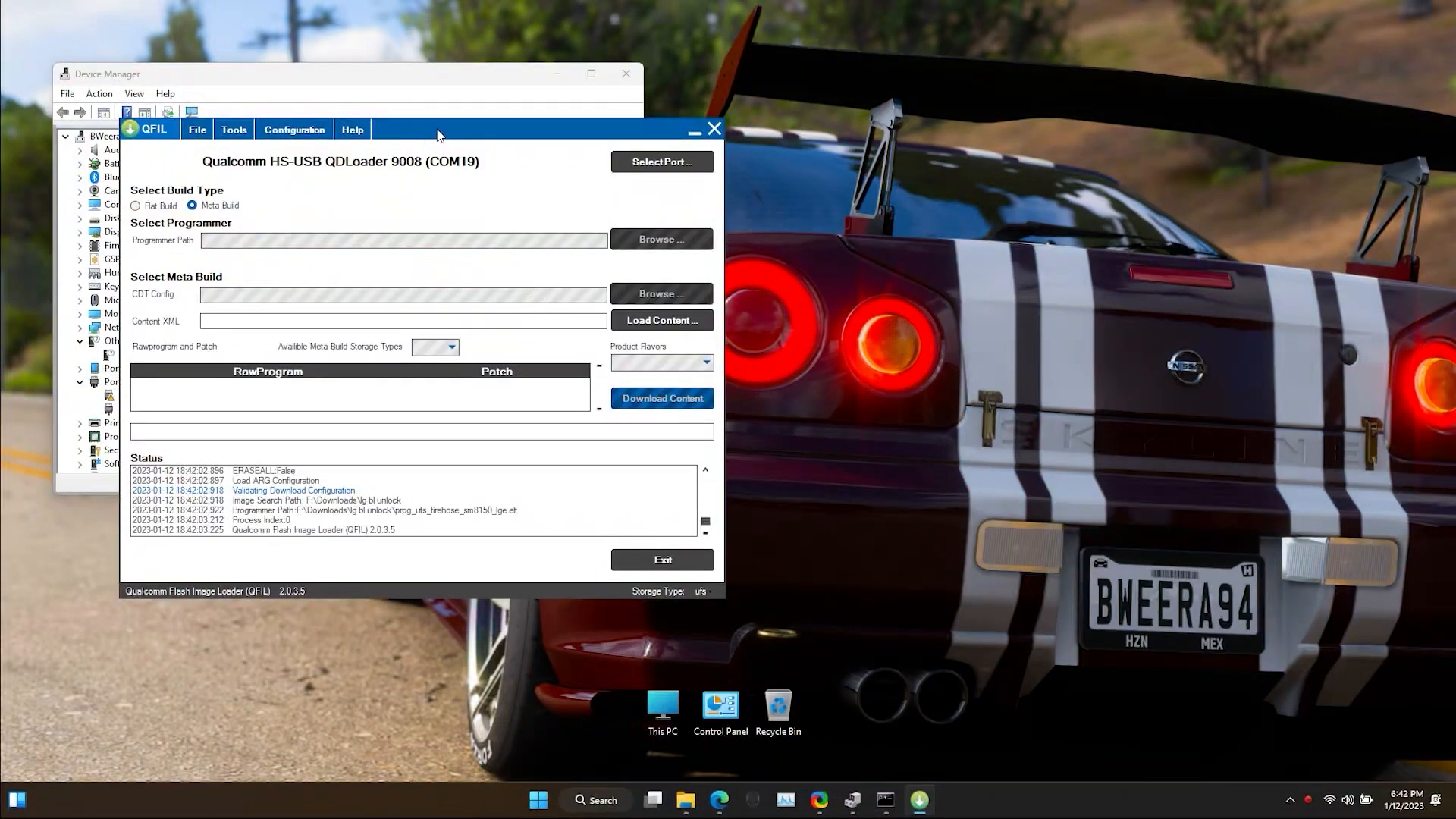
left_click(662, 161)
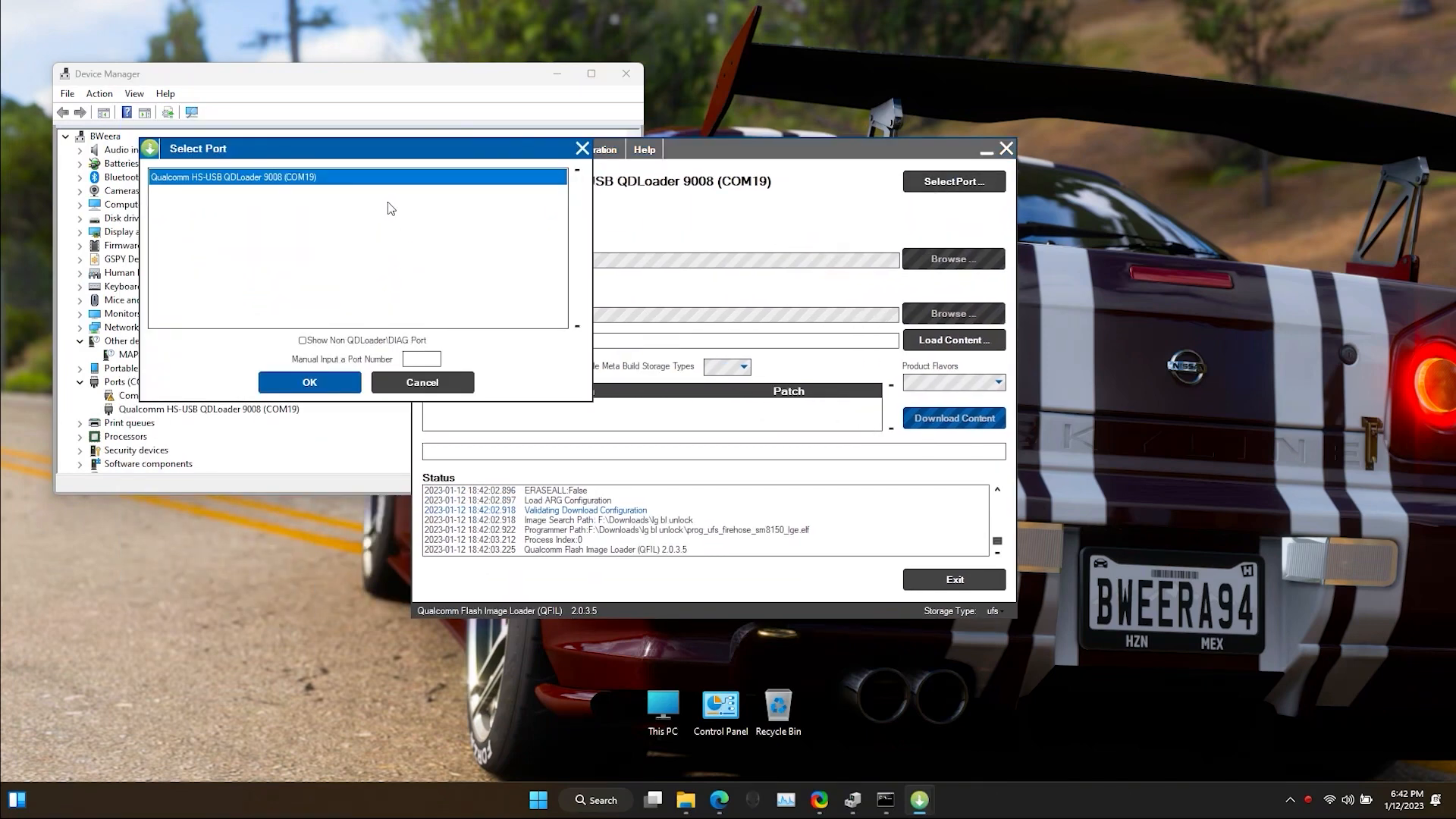
left_click(310, 382)
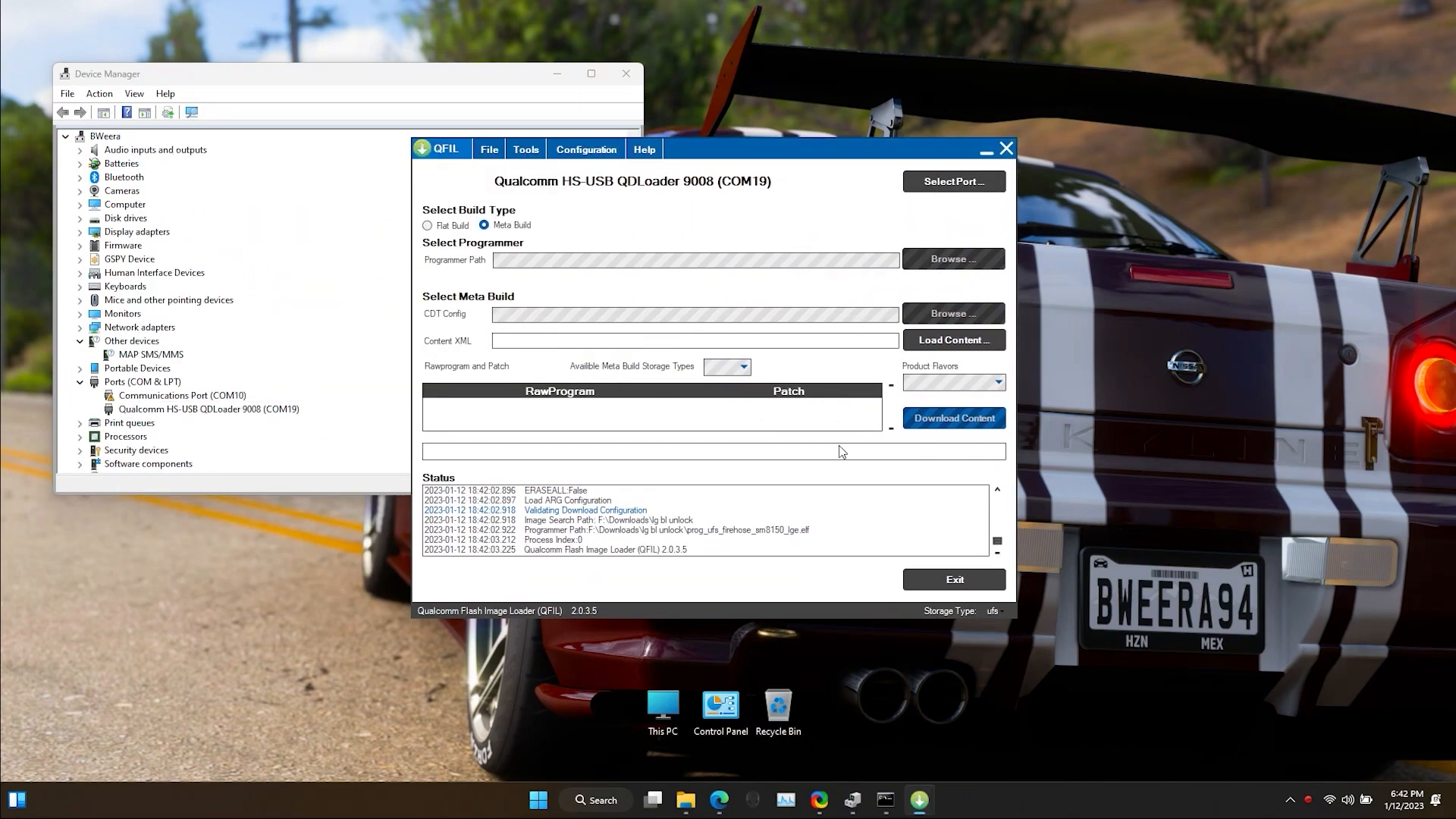
left_click(428, 226)
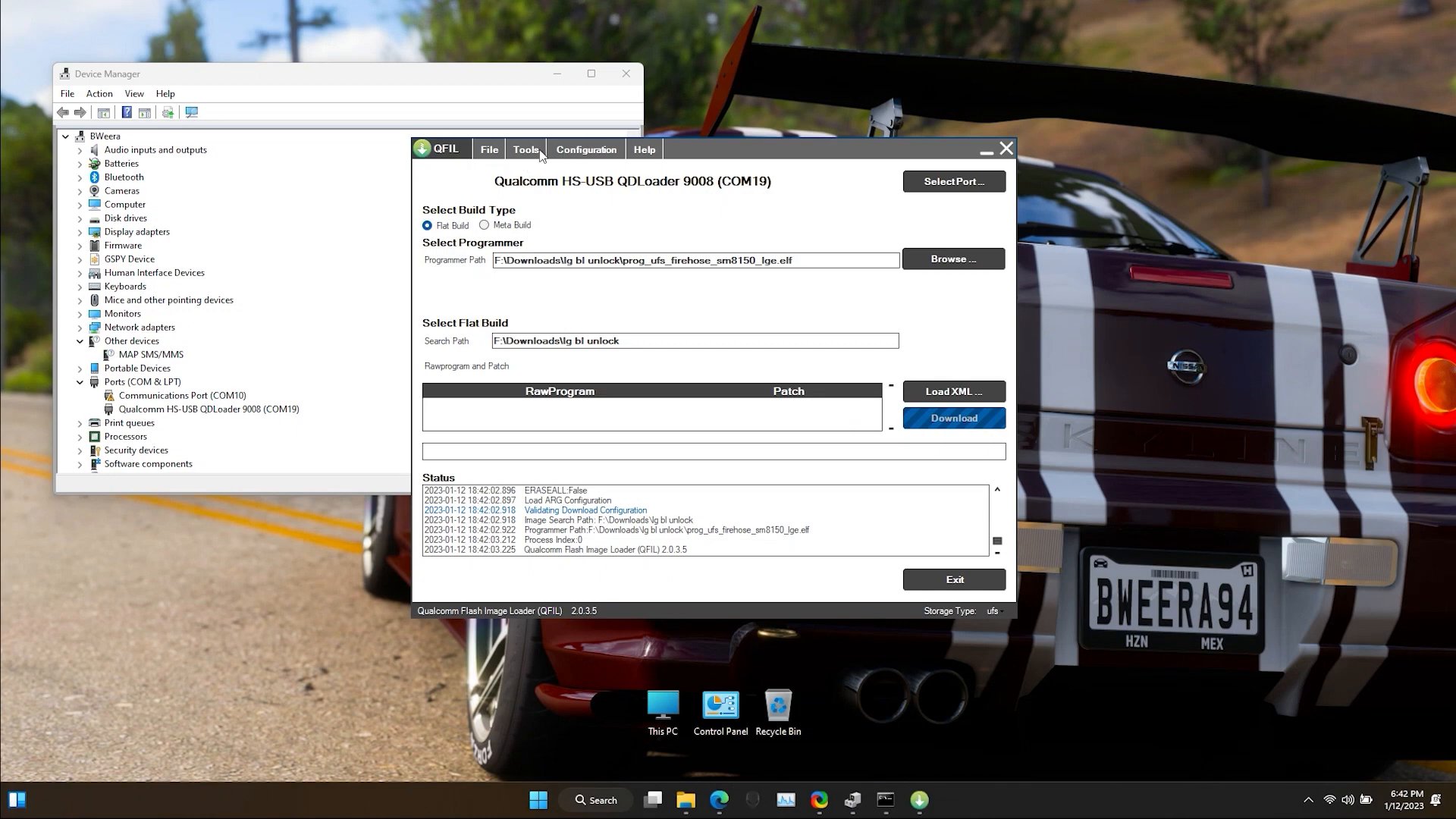
left_click(525, 149)
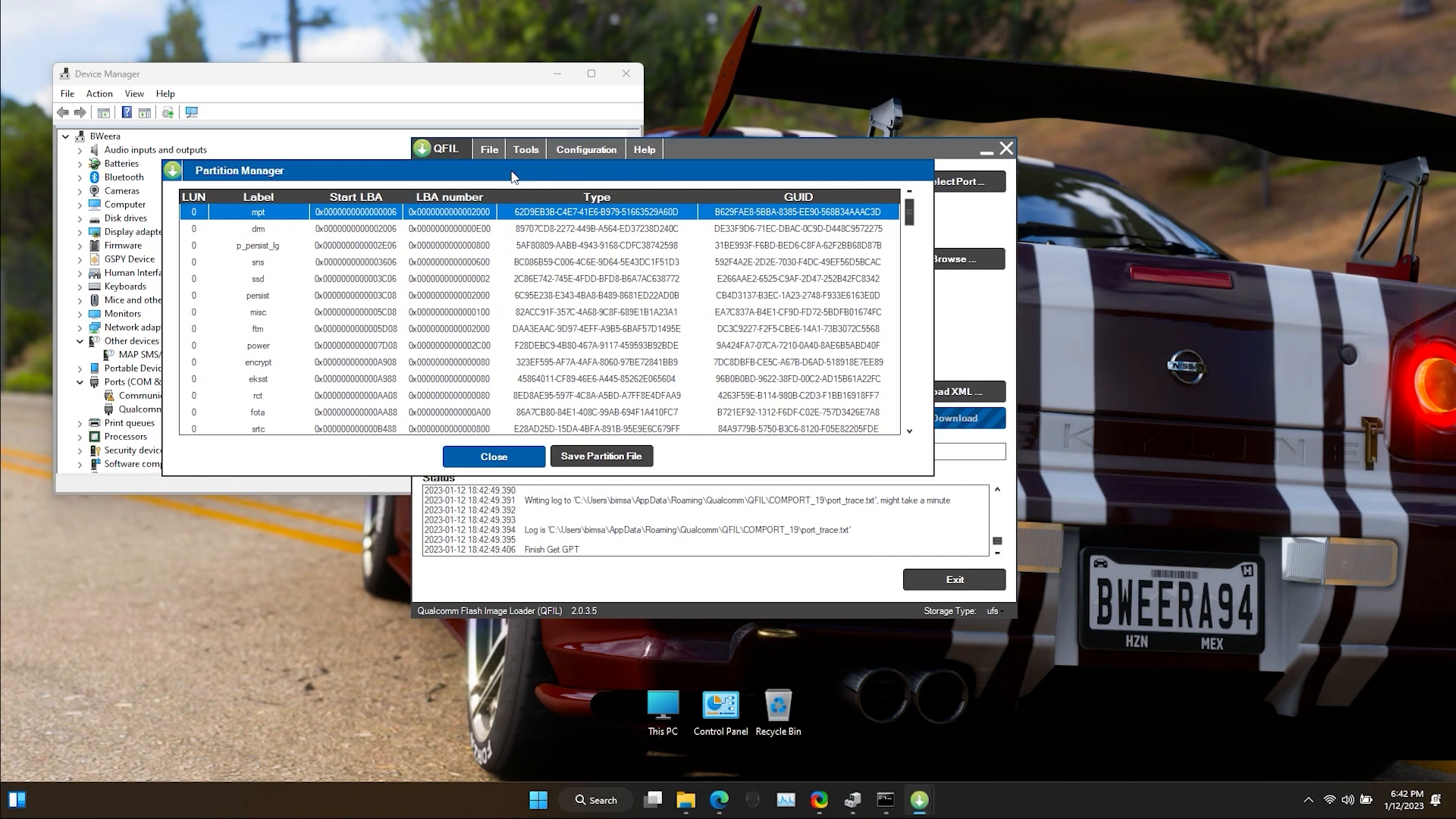
Step: Read the boot_a partition's data to a file via Manage Partition Data
scroll("down", 3)
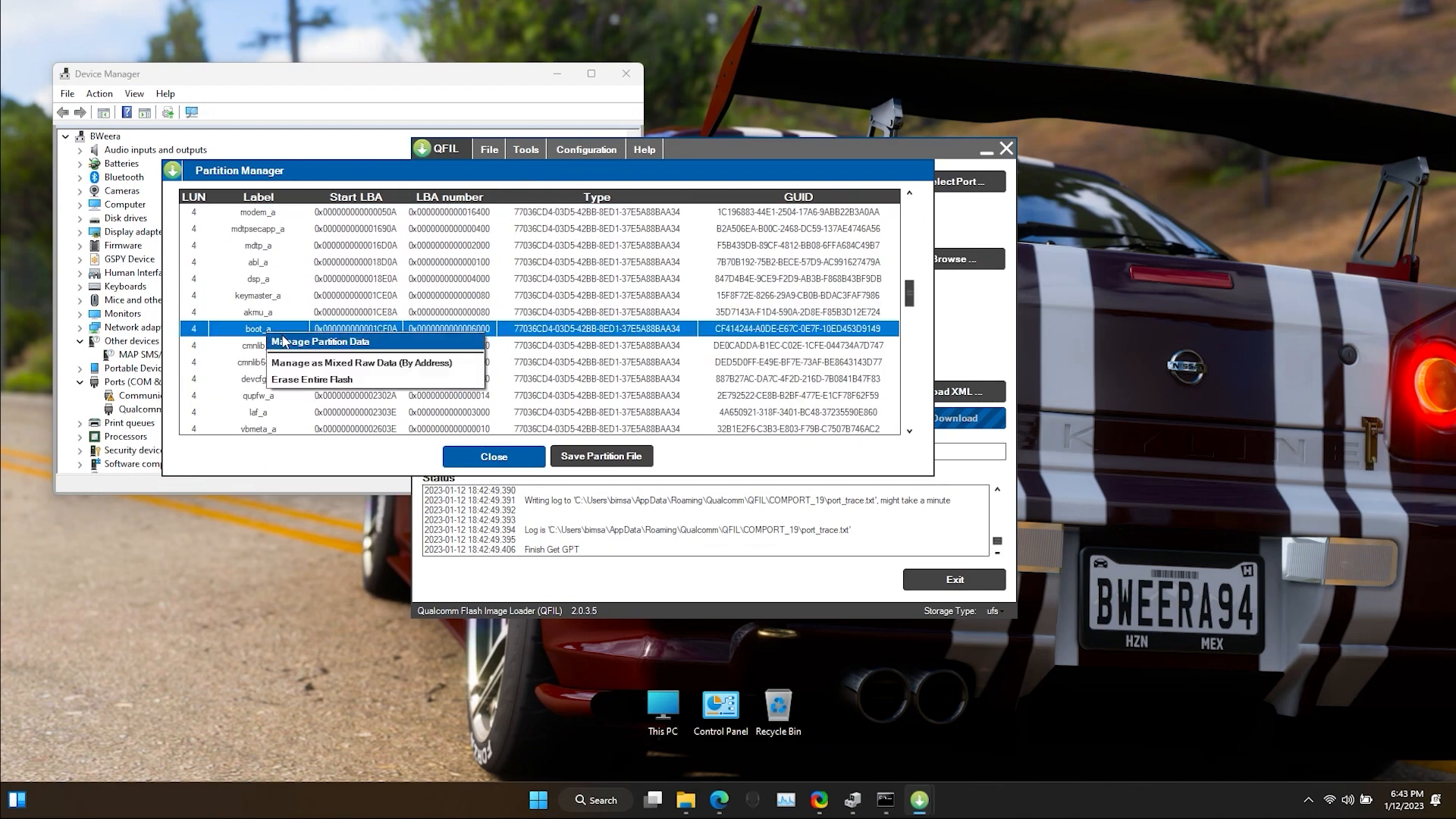
left_click(315, 342)
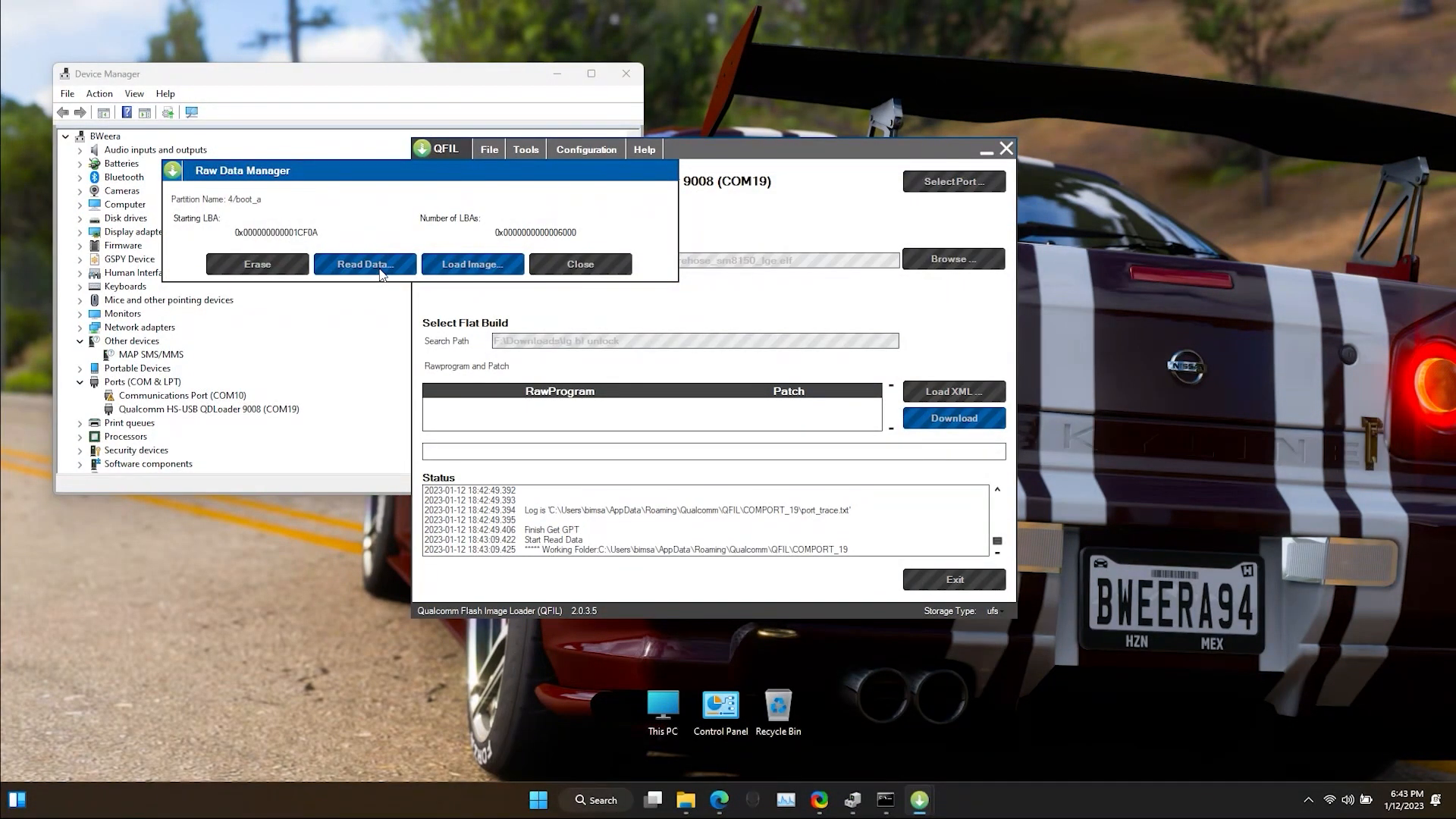
left_click(363, 264)
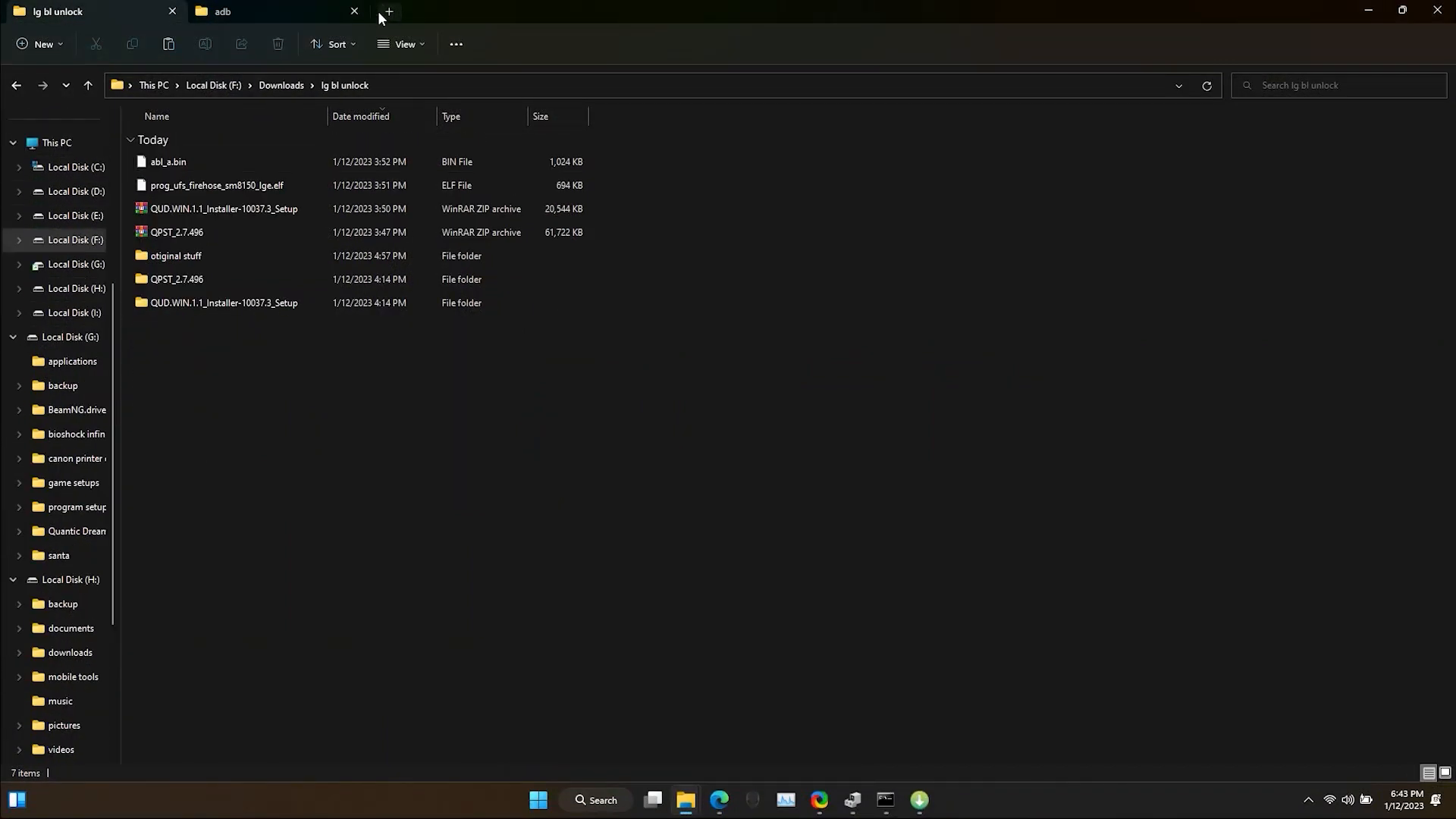
Step: Find the ReadData dump in C: > Roaming > COMPORT_19 and rename it boot_a.bin
left_click(389, 12)
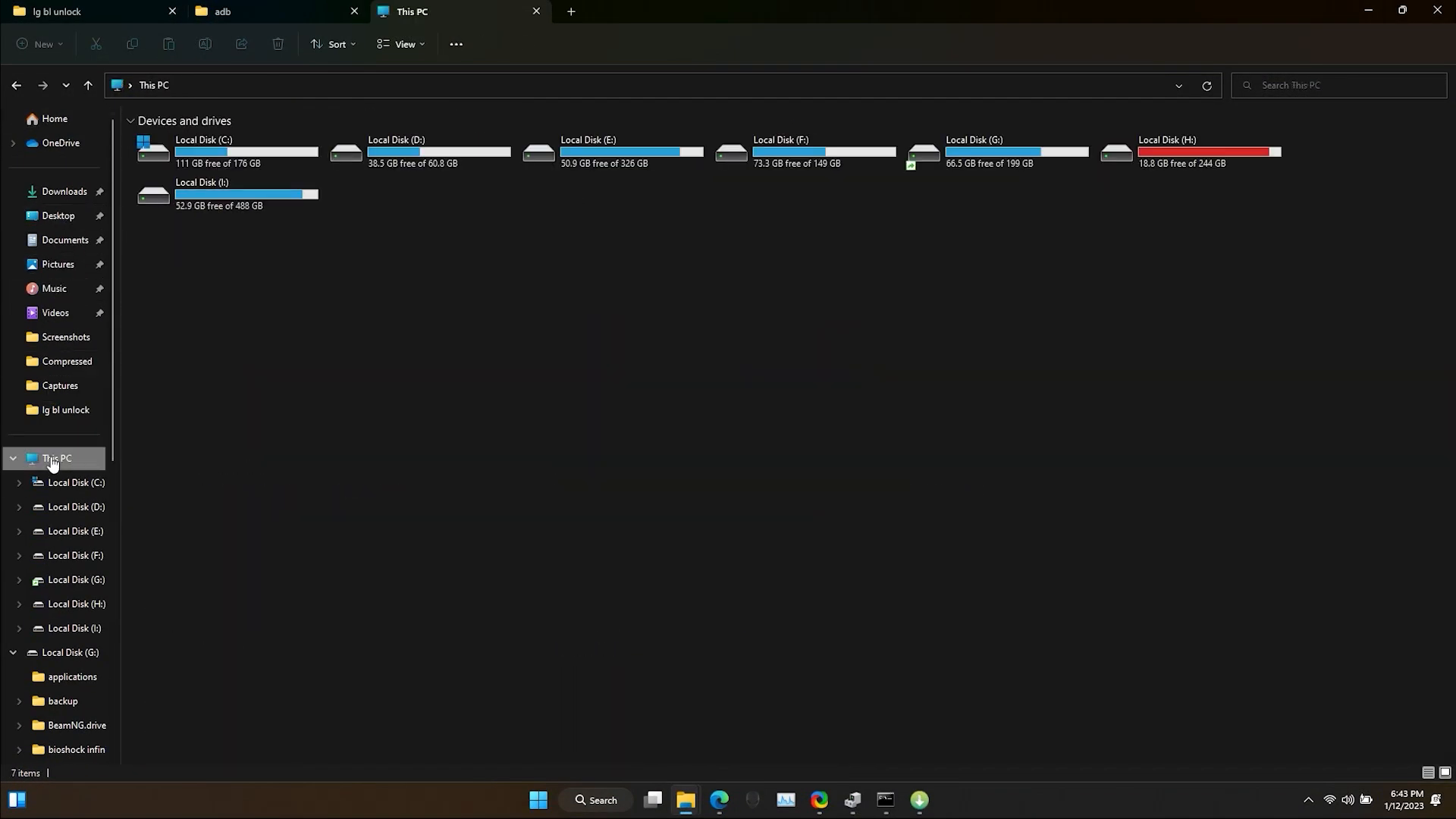
double_click(203, 150)
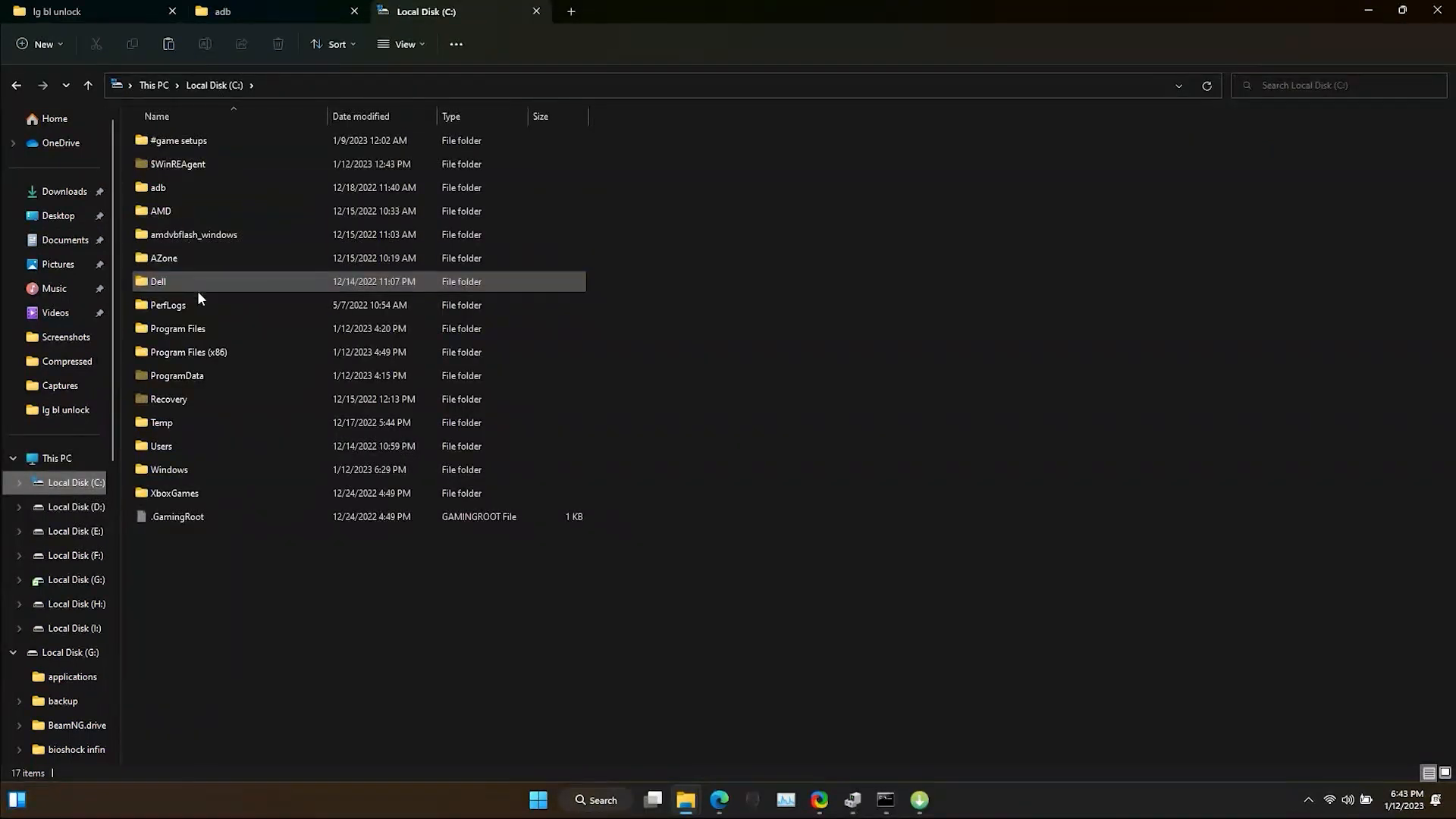
left_click(176, 328)
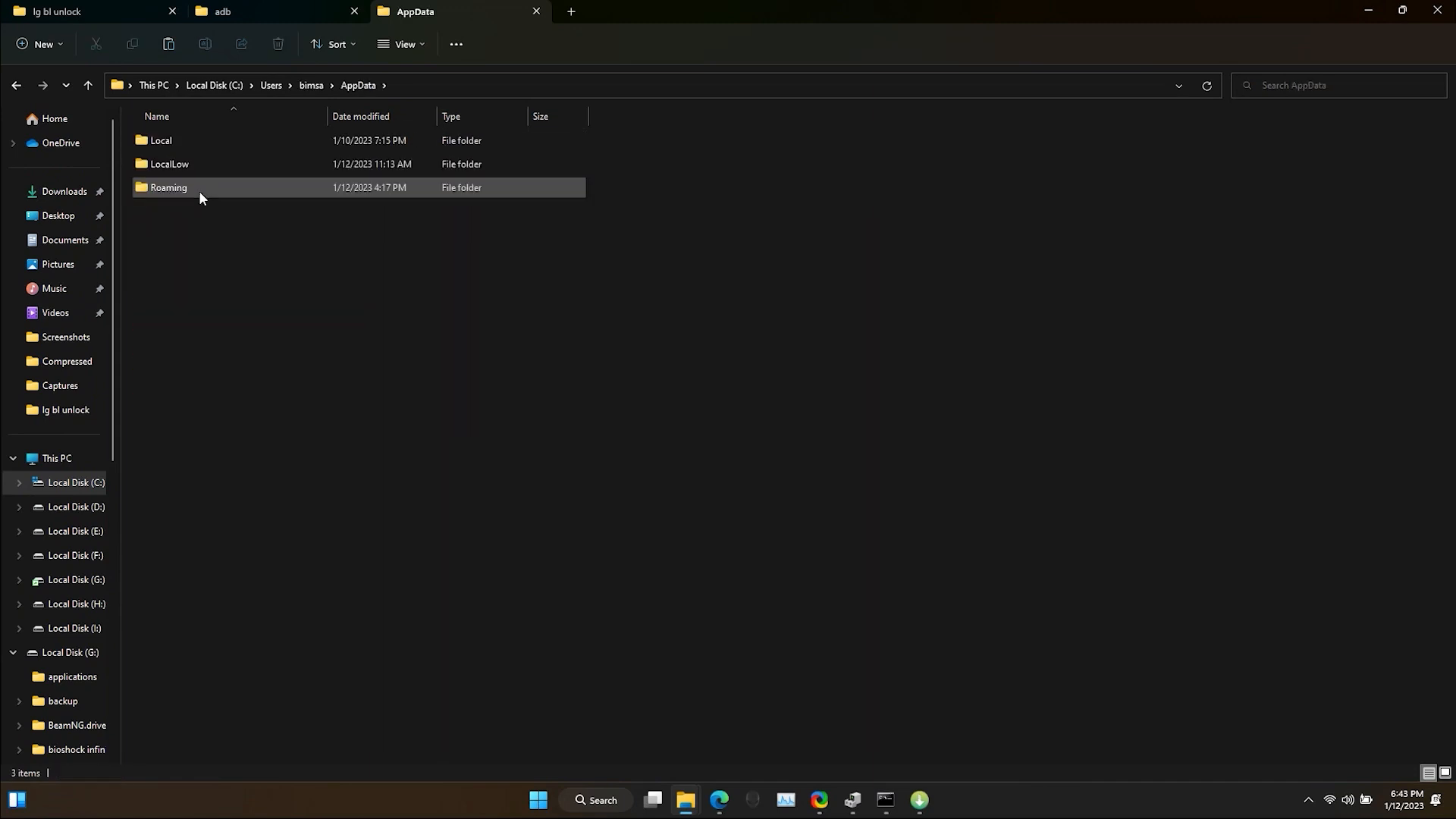
double_click(168, 186)
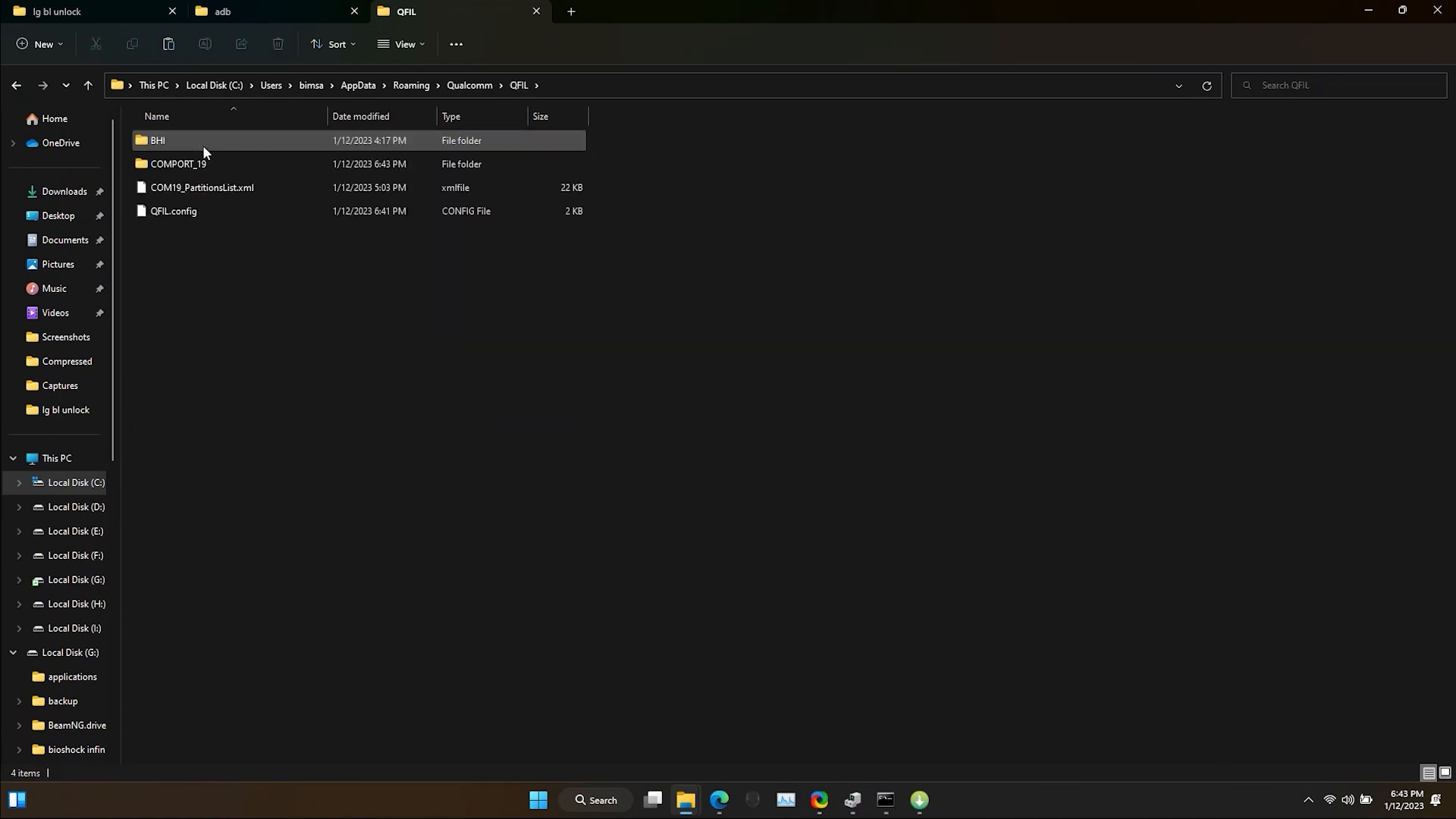
double_click(177, 164)
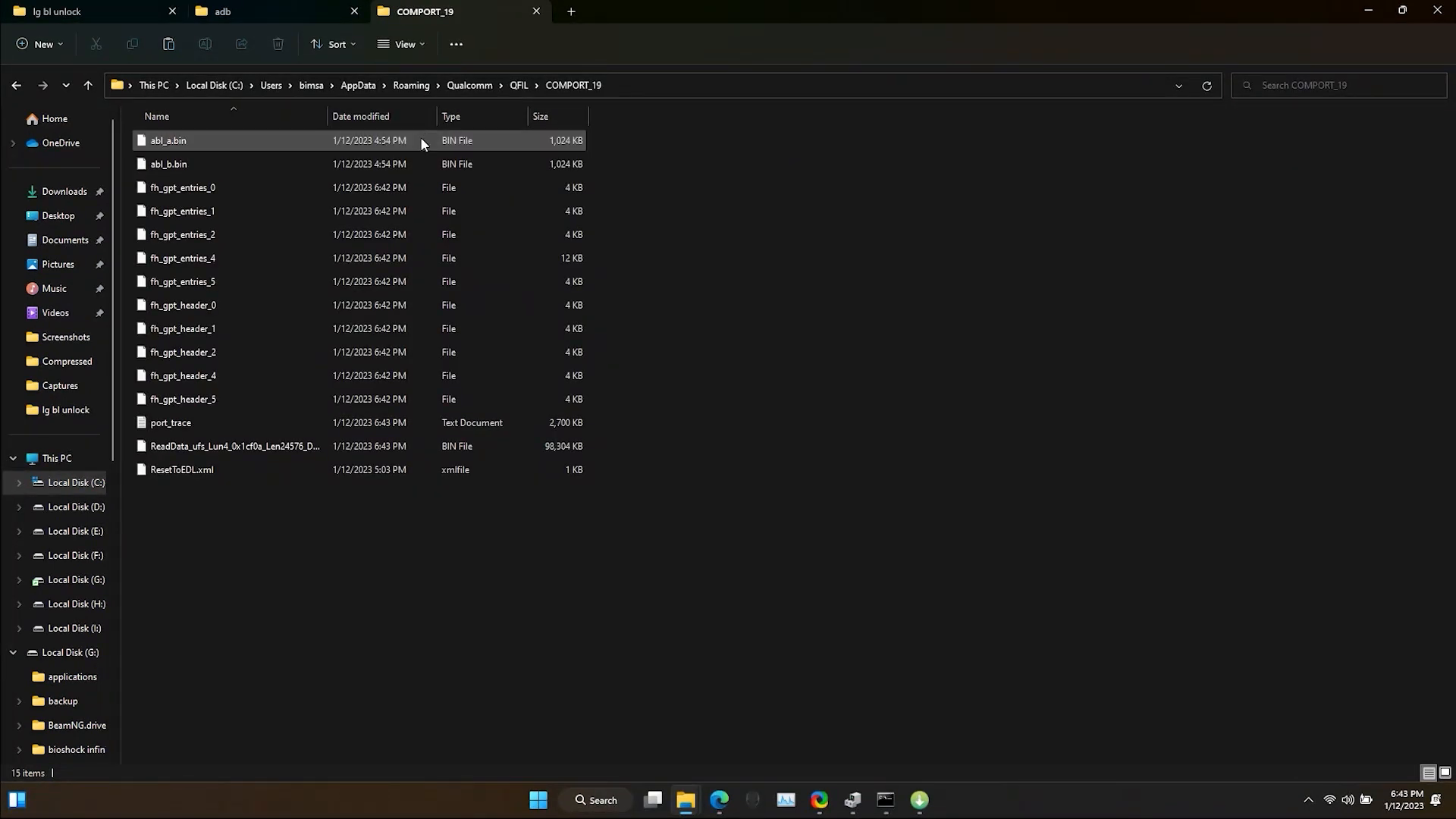
left_click(361, 116)
type("boot_a.bin")
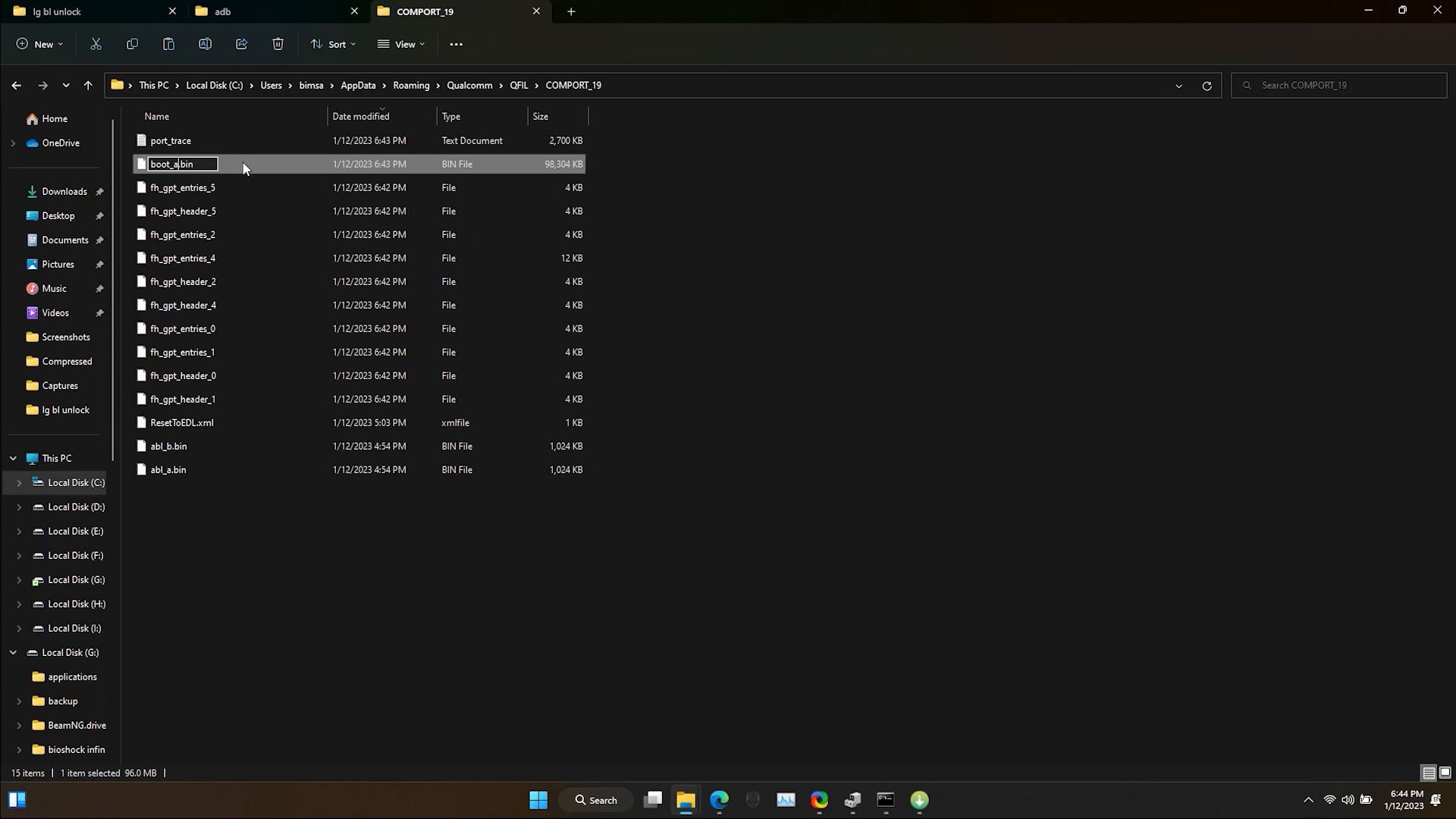
right_click(182, 164)
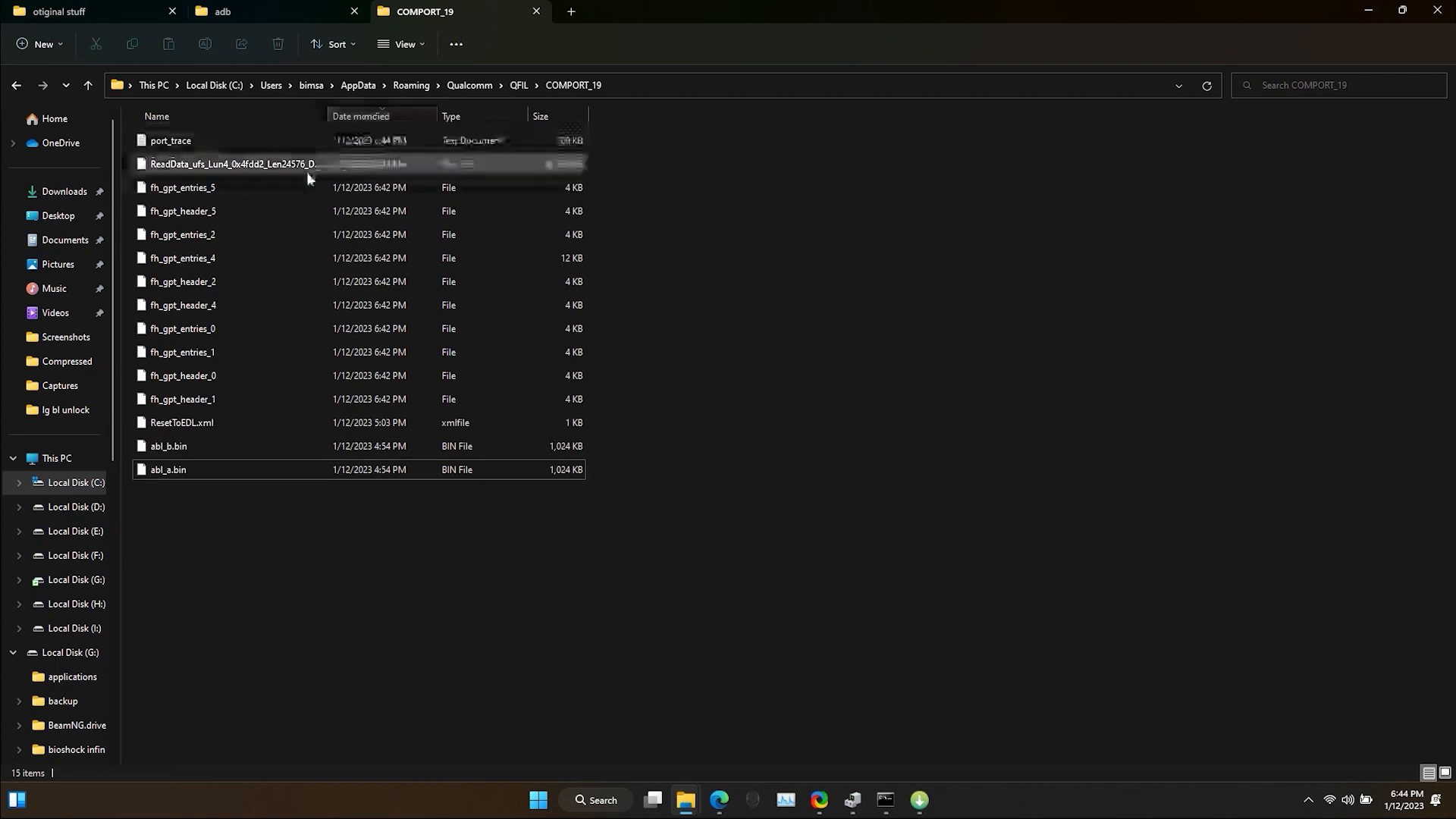
Step: Rename the second ReadData dump to boor_b.bin, cut it, and close Partition Manager
left_click(260, 164)
type("boor_b.bin")
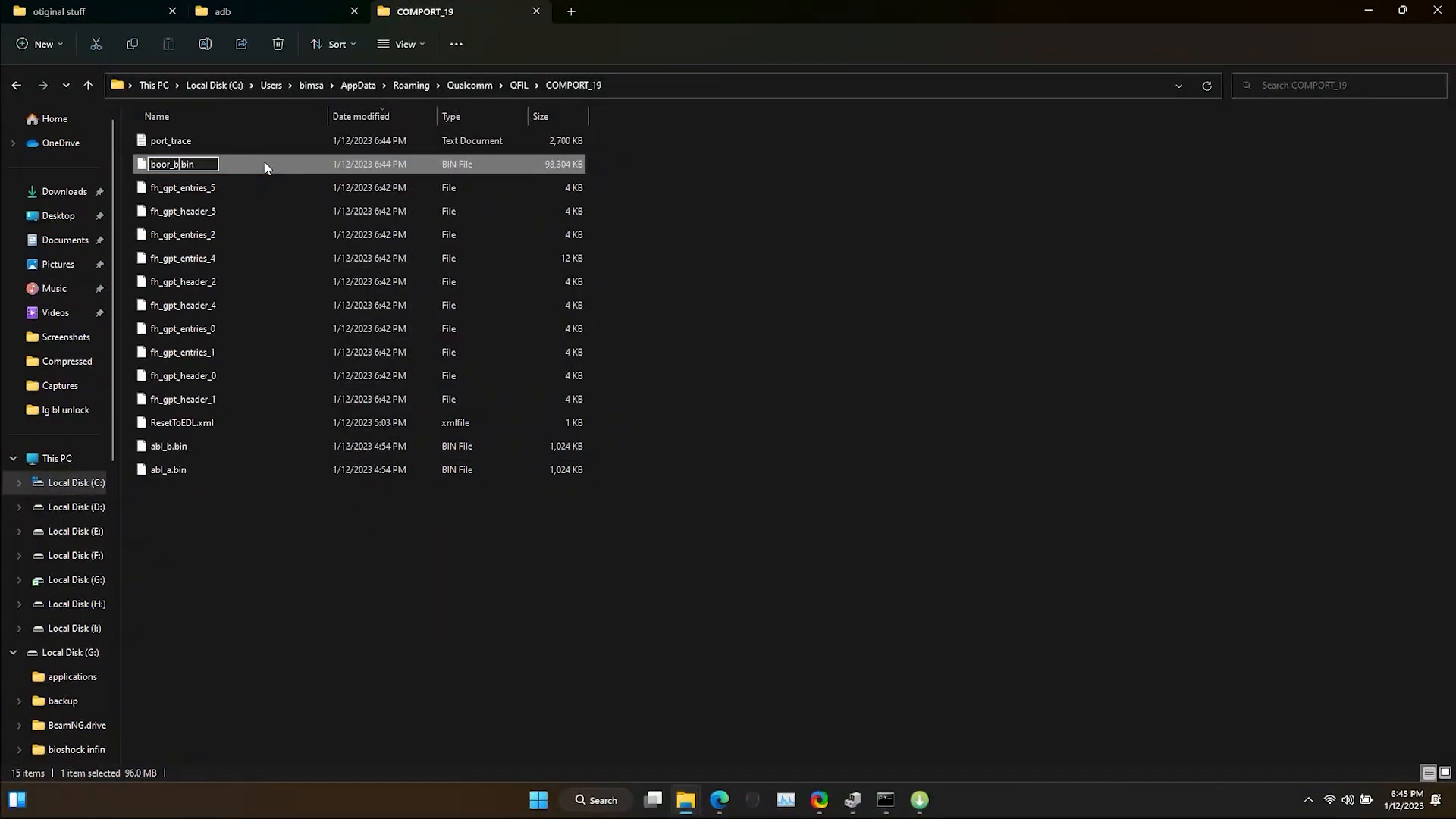
right_click(182, 164)
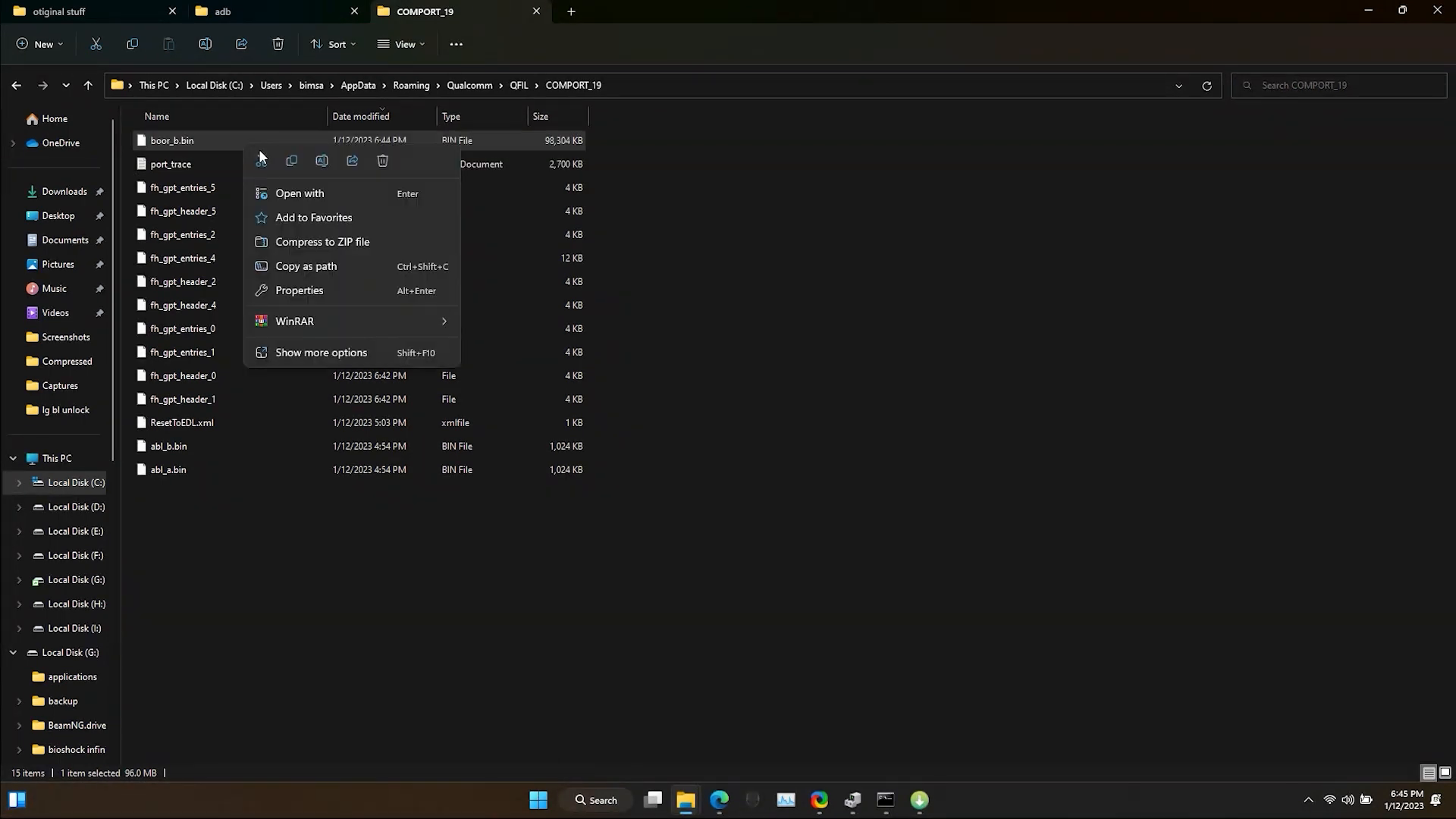
left_click(57, 11)
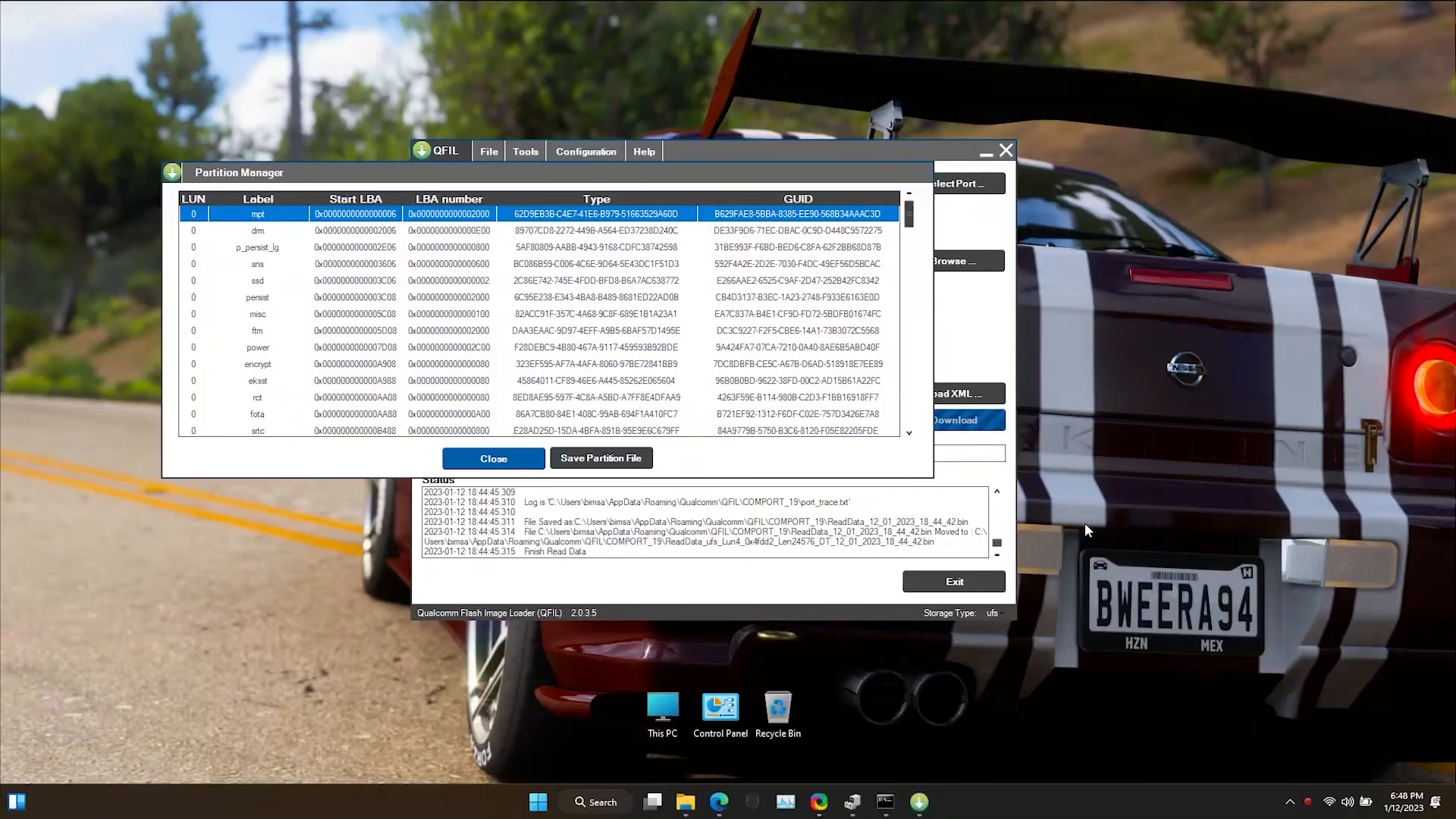
left_click(653, 802)
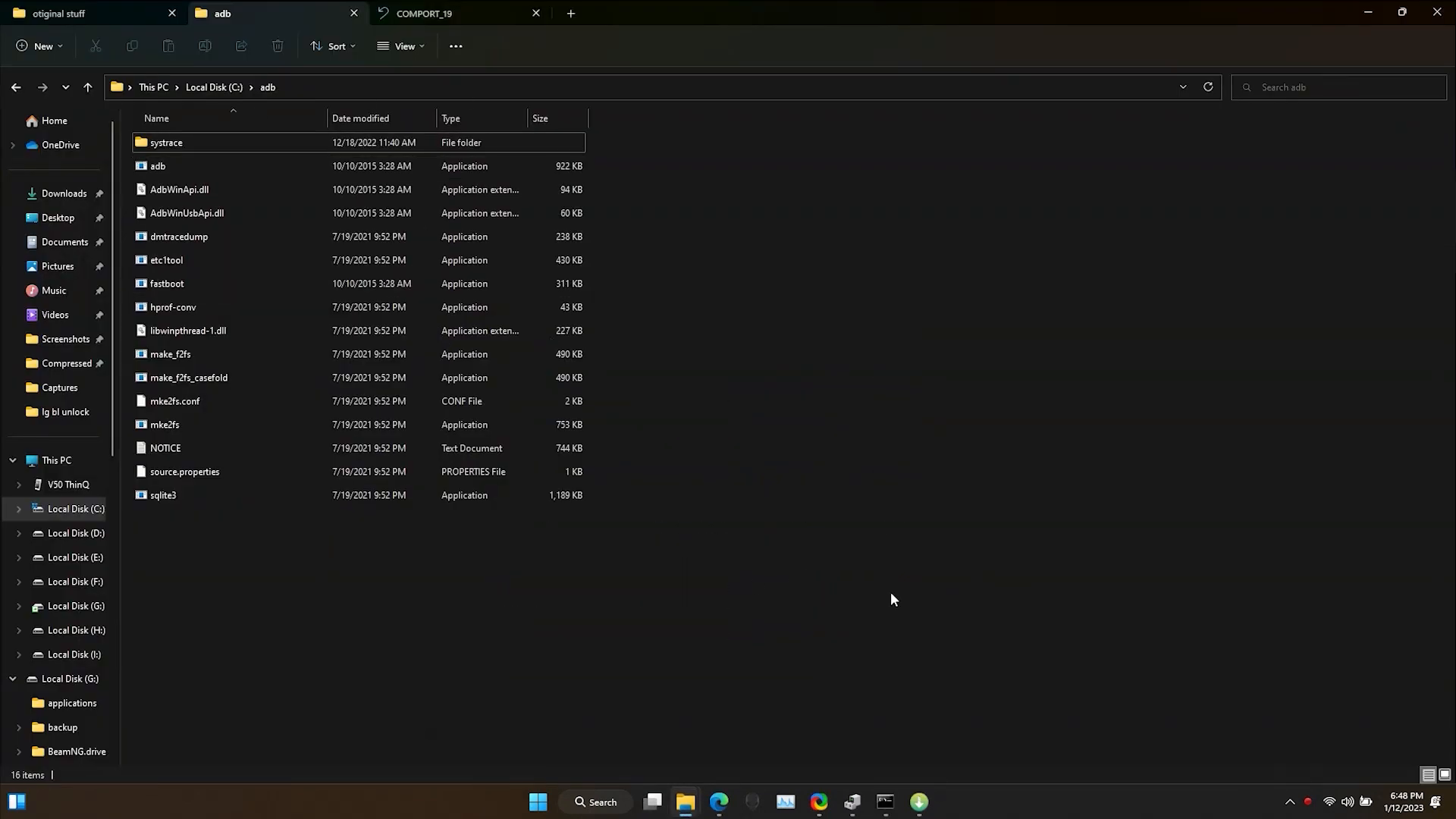
Step: Copy boot_a.bin from otiginal stuff to the V50 ThinQ's internal shared storage
left_click(60, 12)
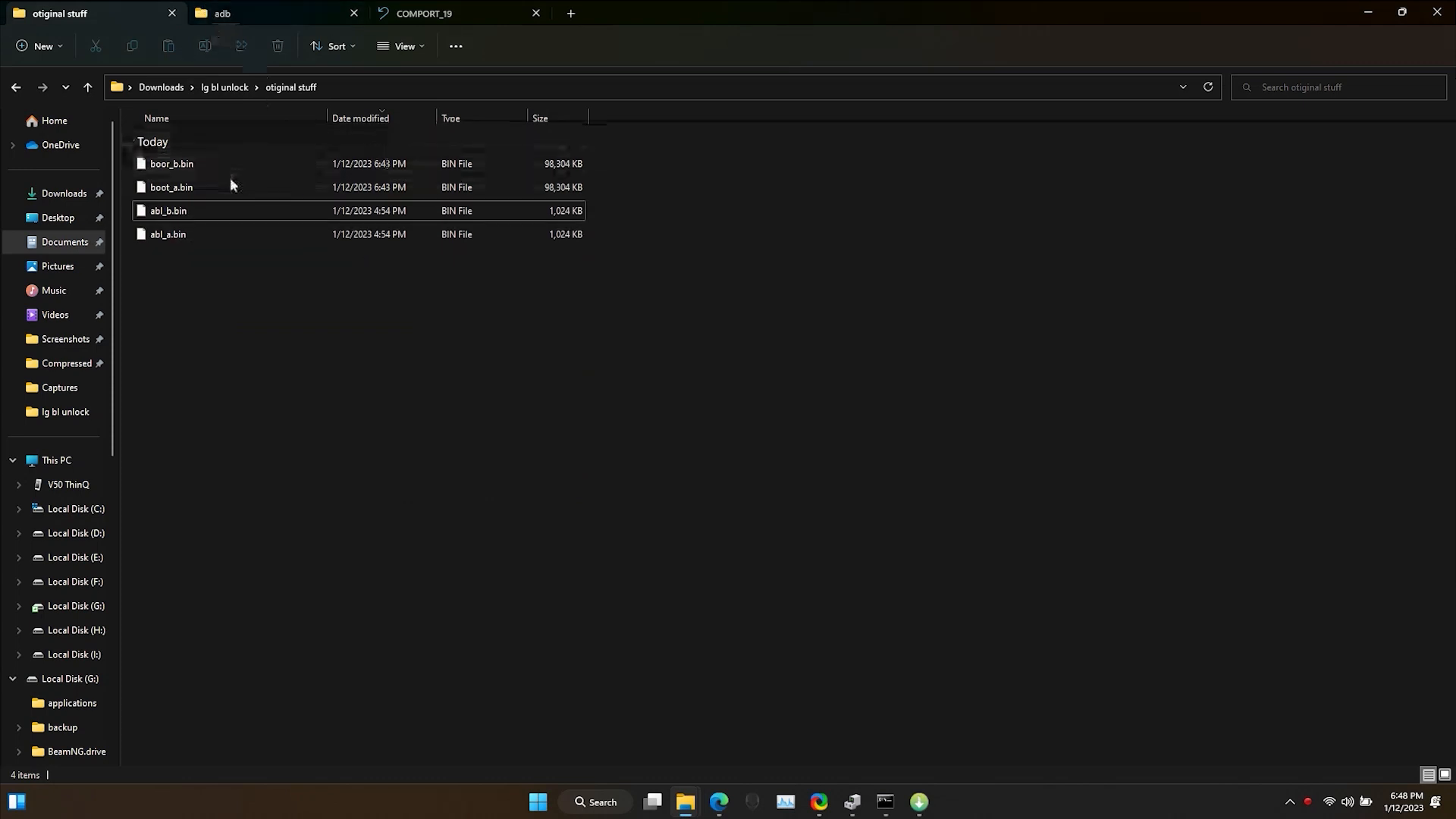
left_click(171, 186)
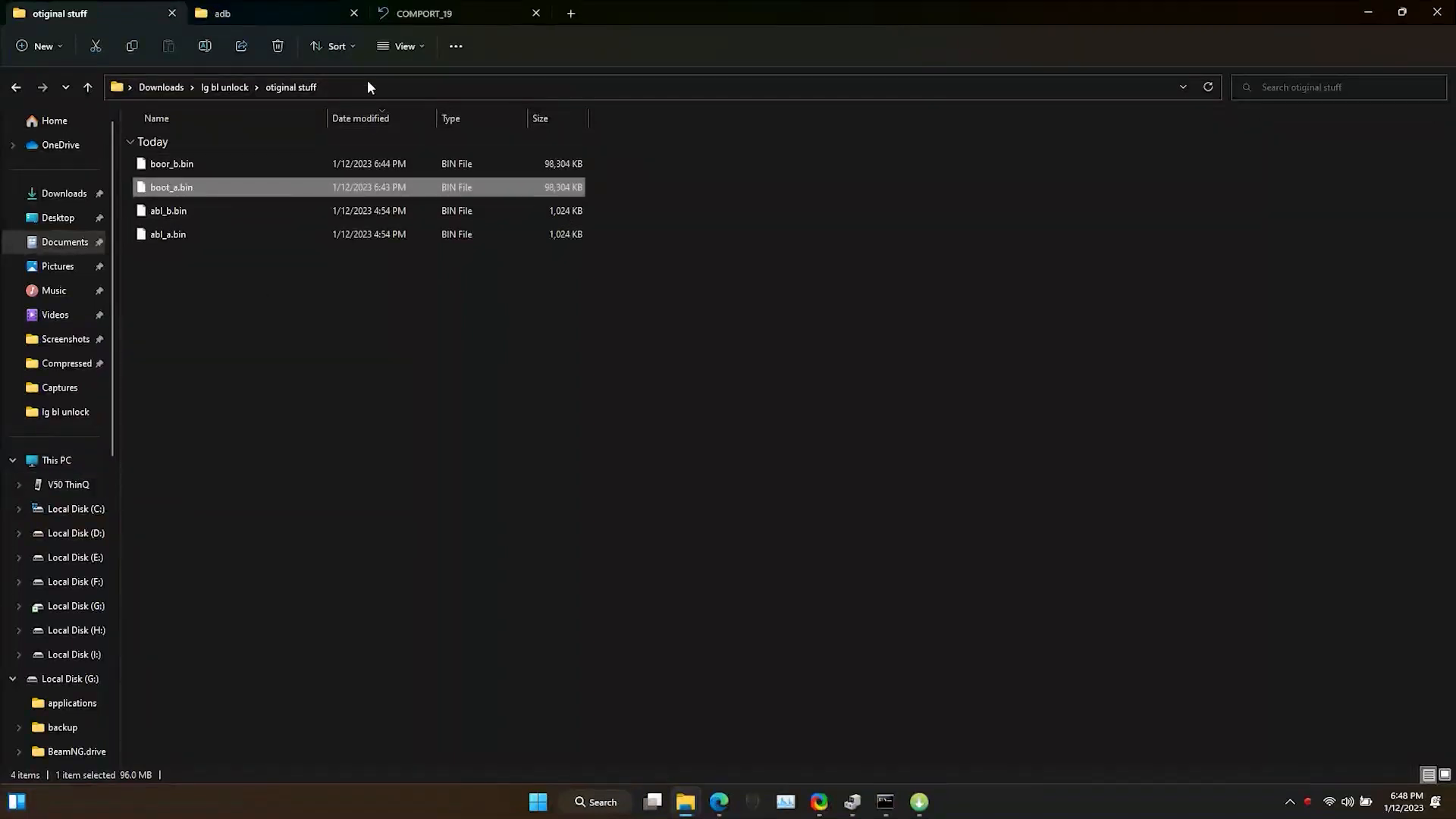
left_click(426, 13)
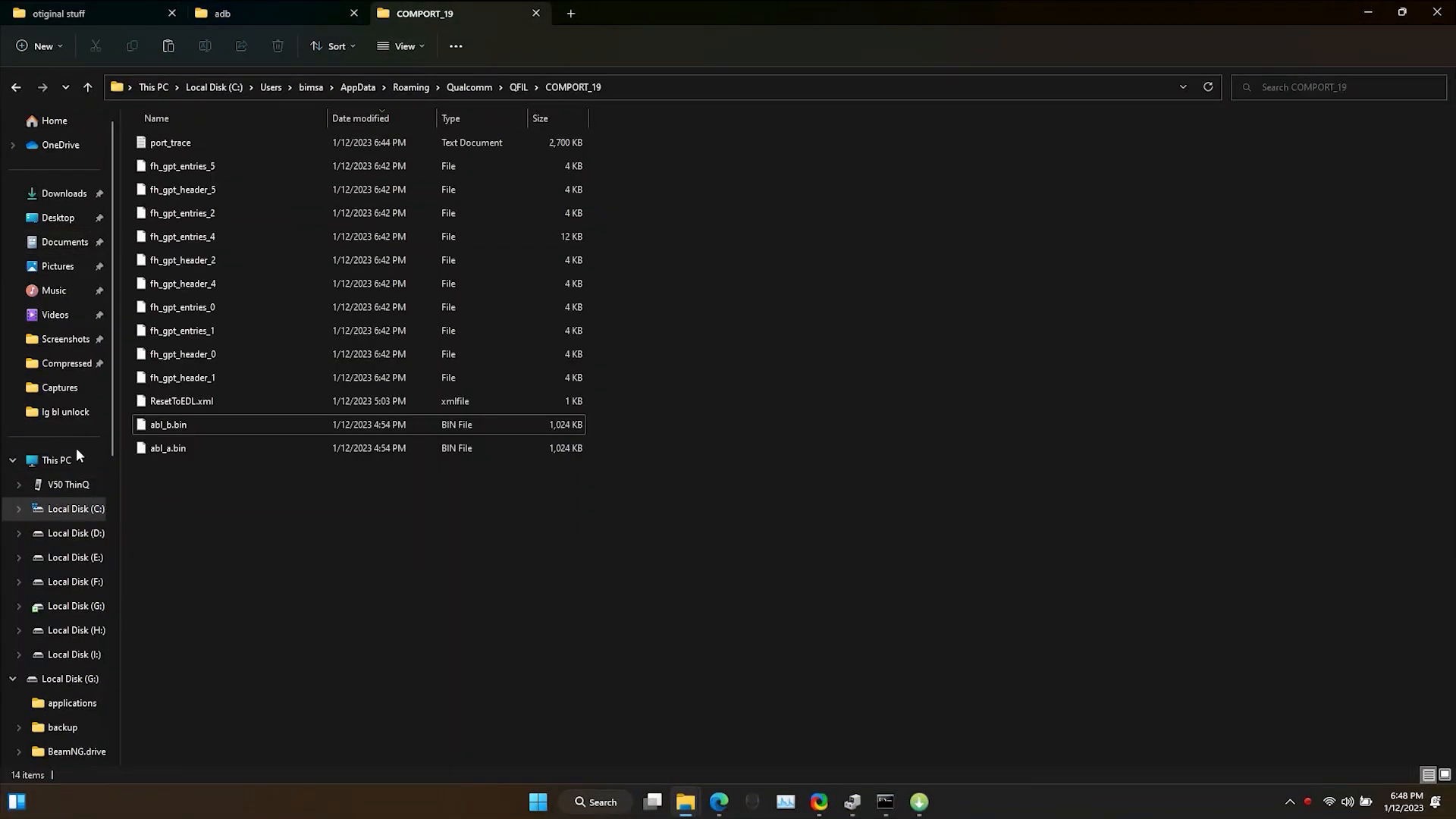
left_click(68, 484)
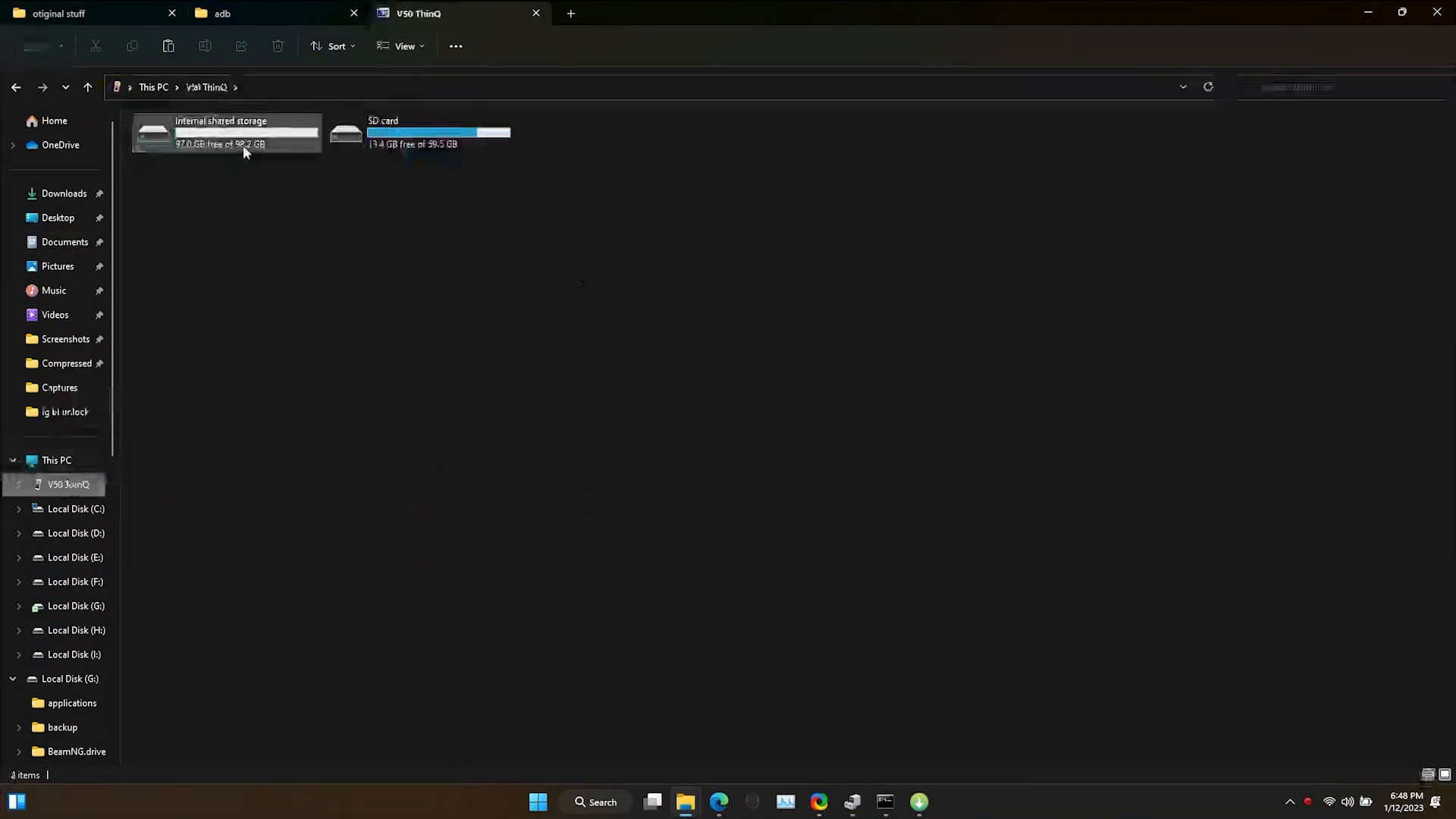
double_click(228, 131)
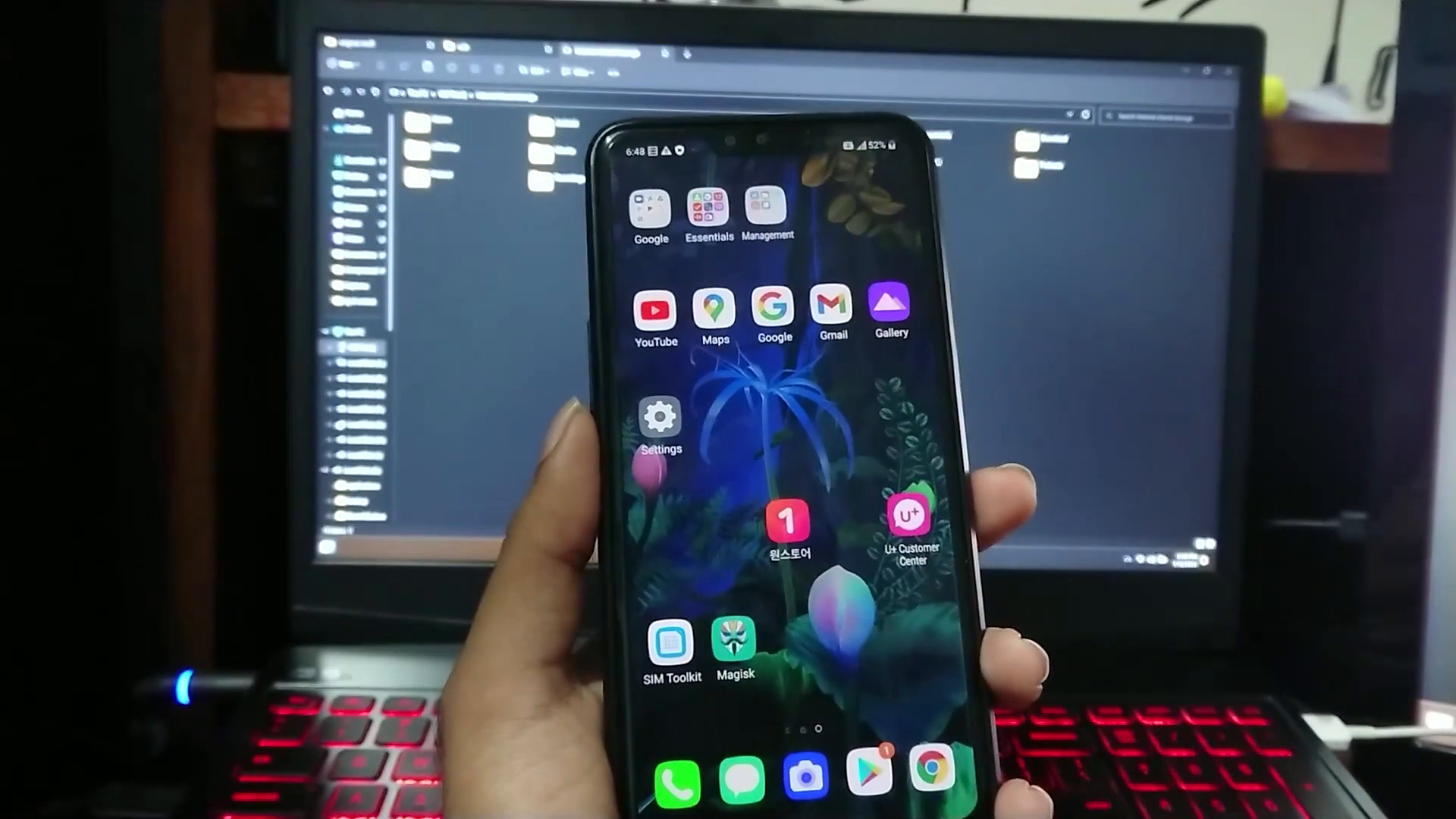
Step: Patch boot_a.bin with Magisk using Install > Select and Patch a File
left_click(733, 641)
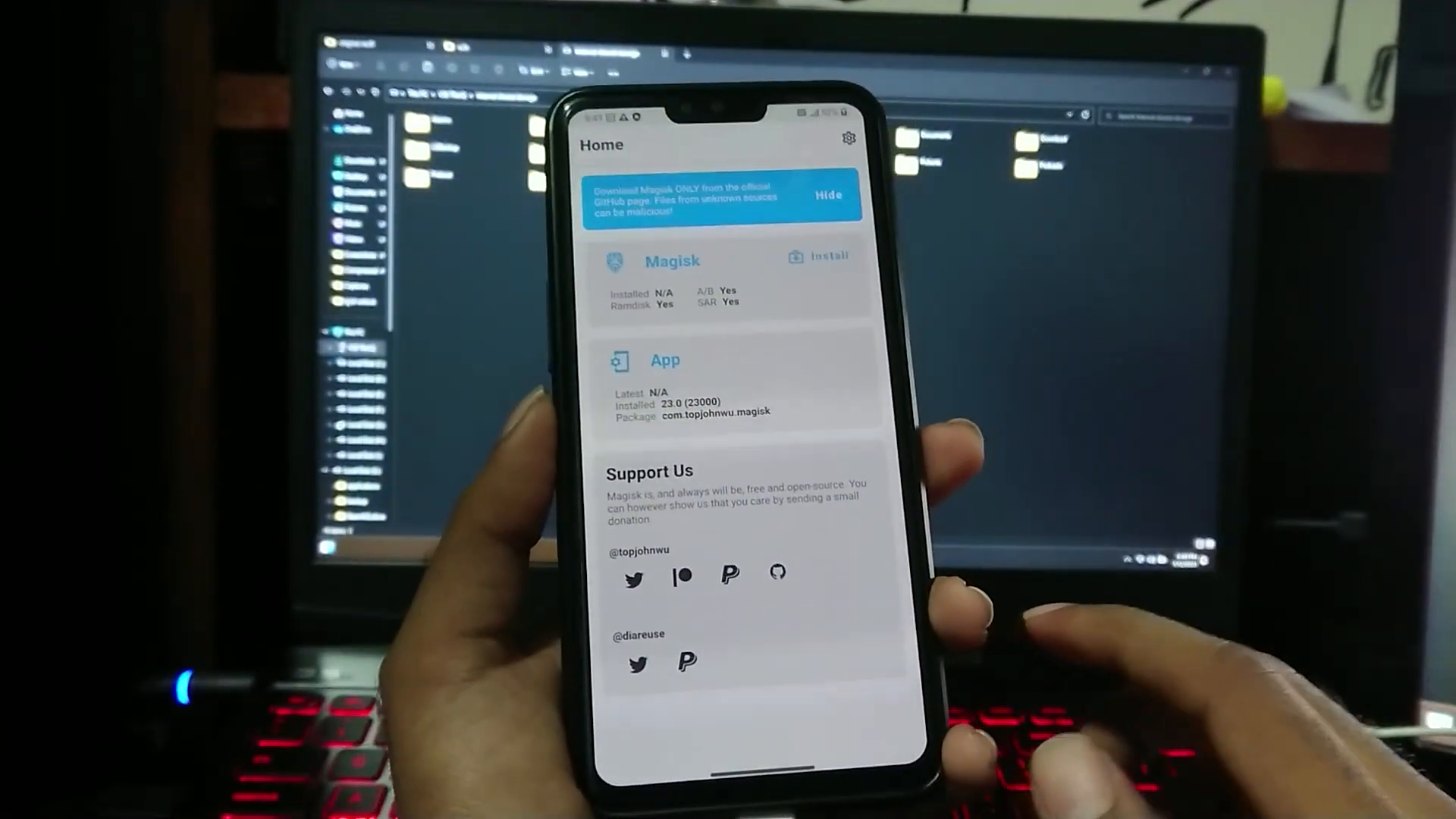
left_click(819, 256)
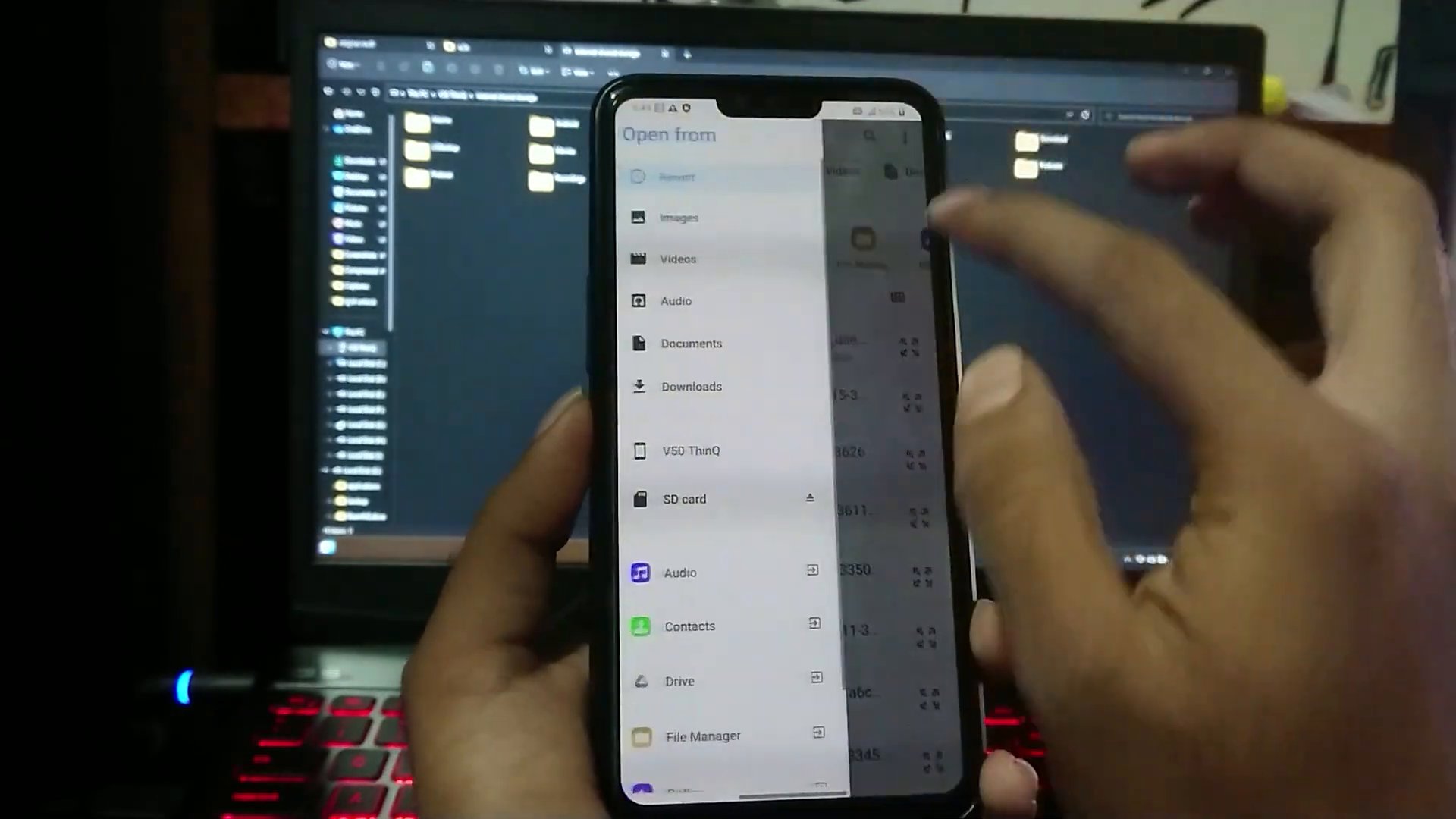
left_click(690, 450)
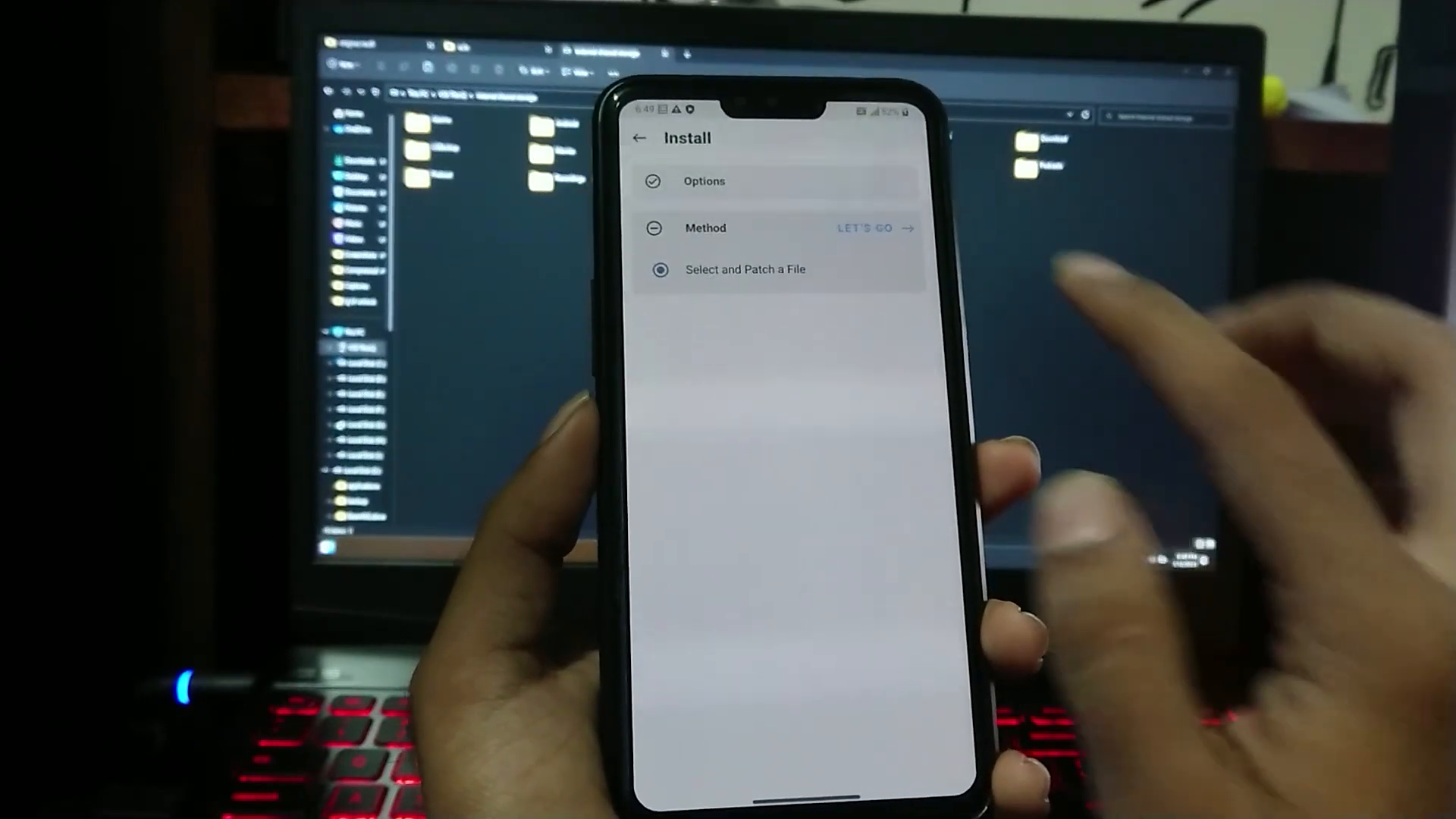
left_click(861, 227)
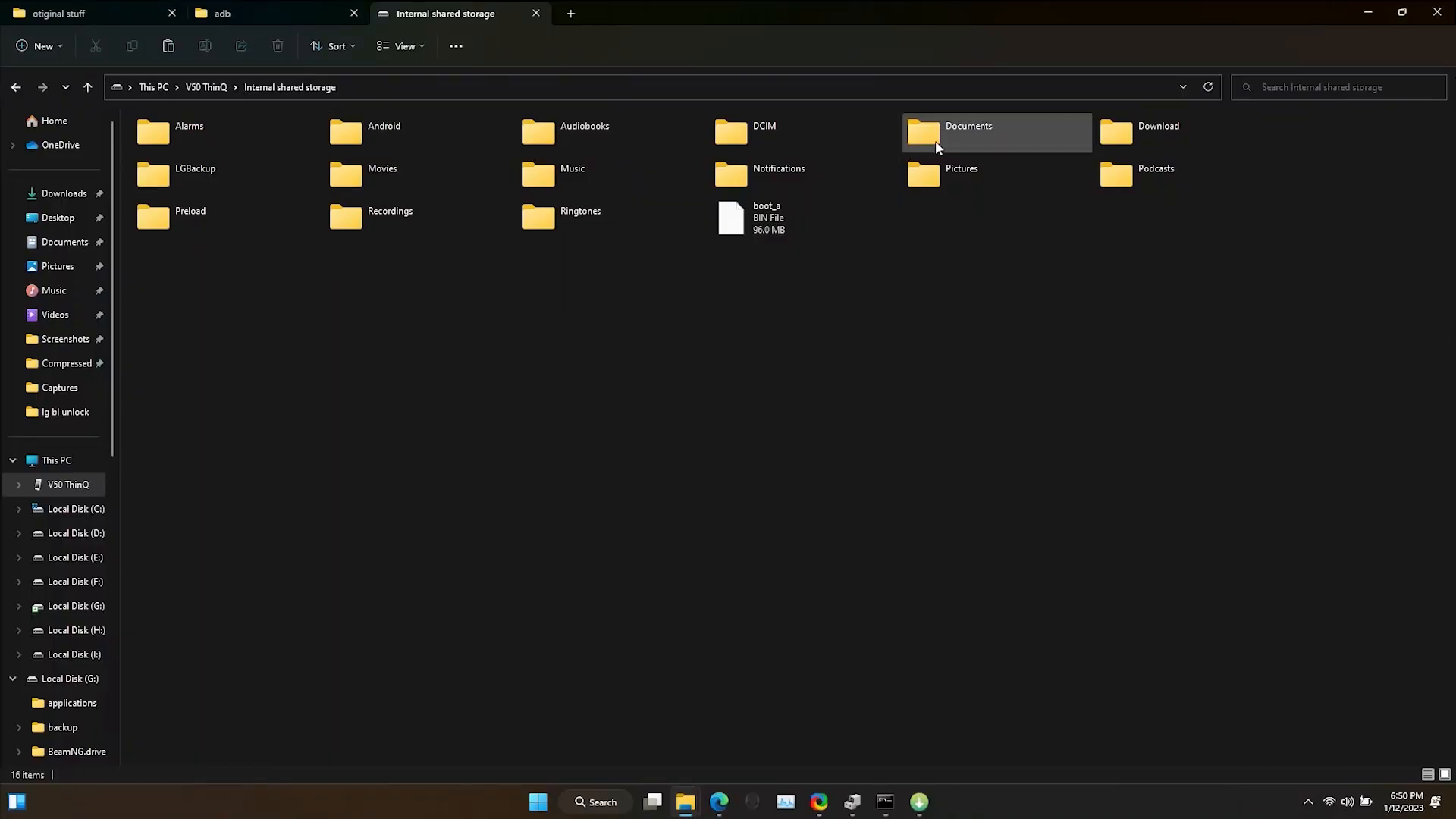
Step: Open the phone's Download folder in File Explorer, then return to the adb tab
left_click(1158, 132)
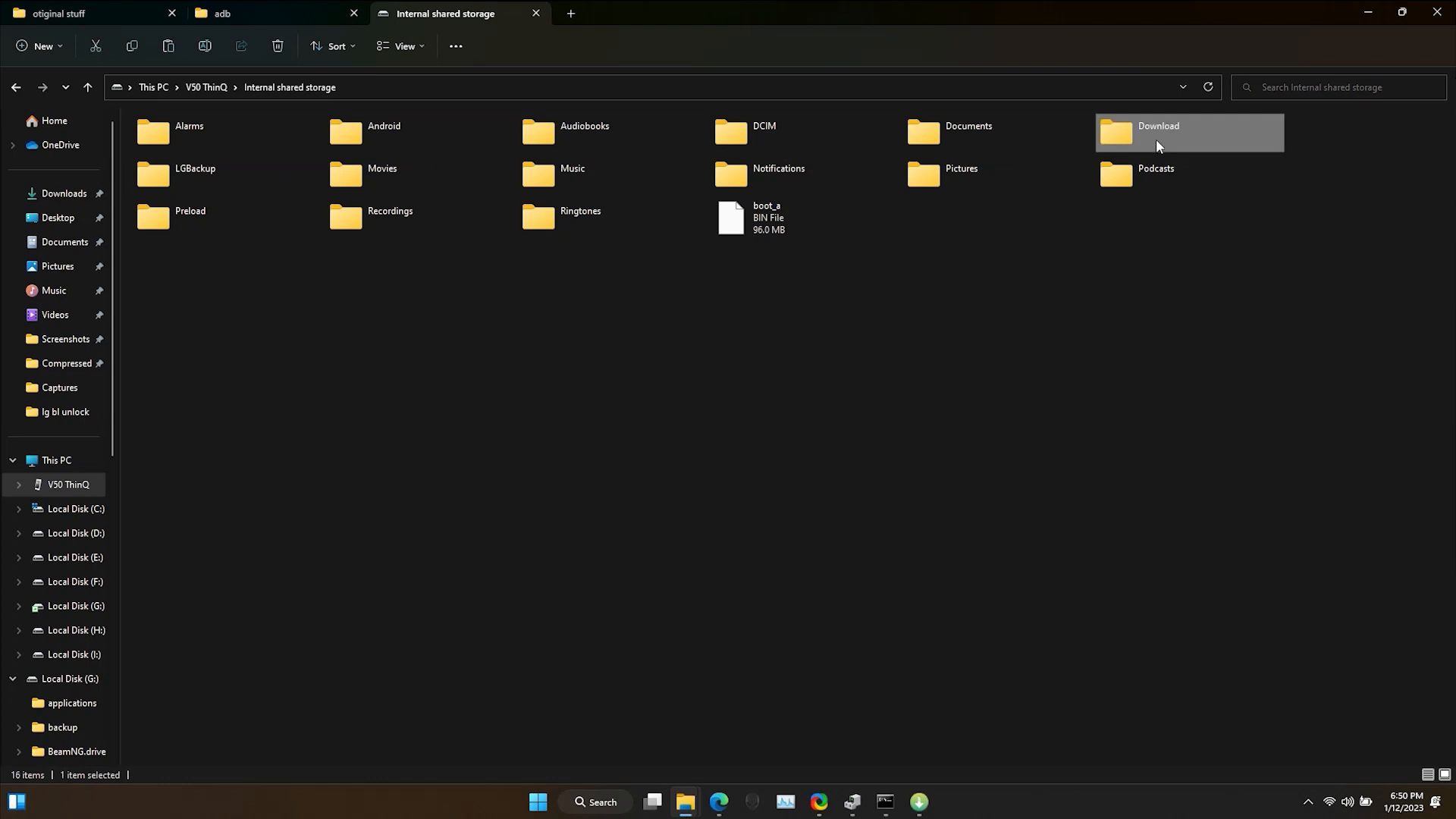
double_click(1157, 131)
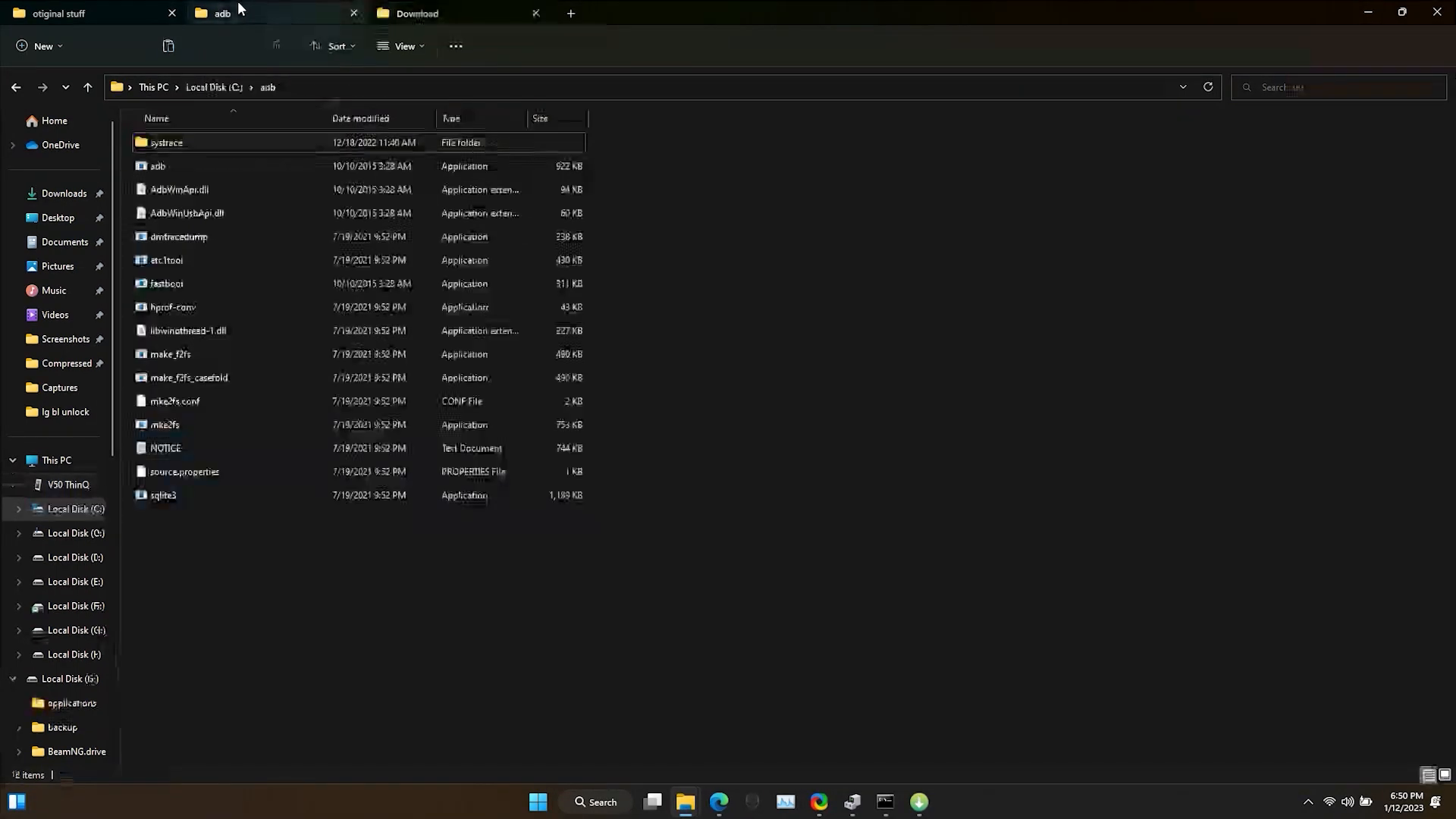
left_click(83, 13)
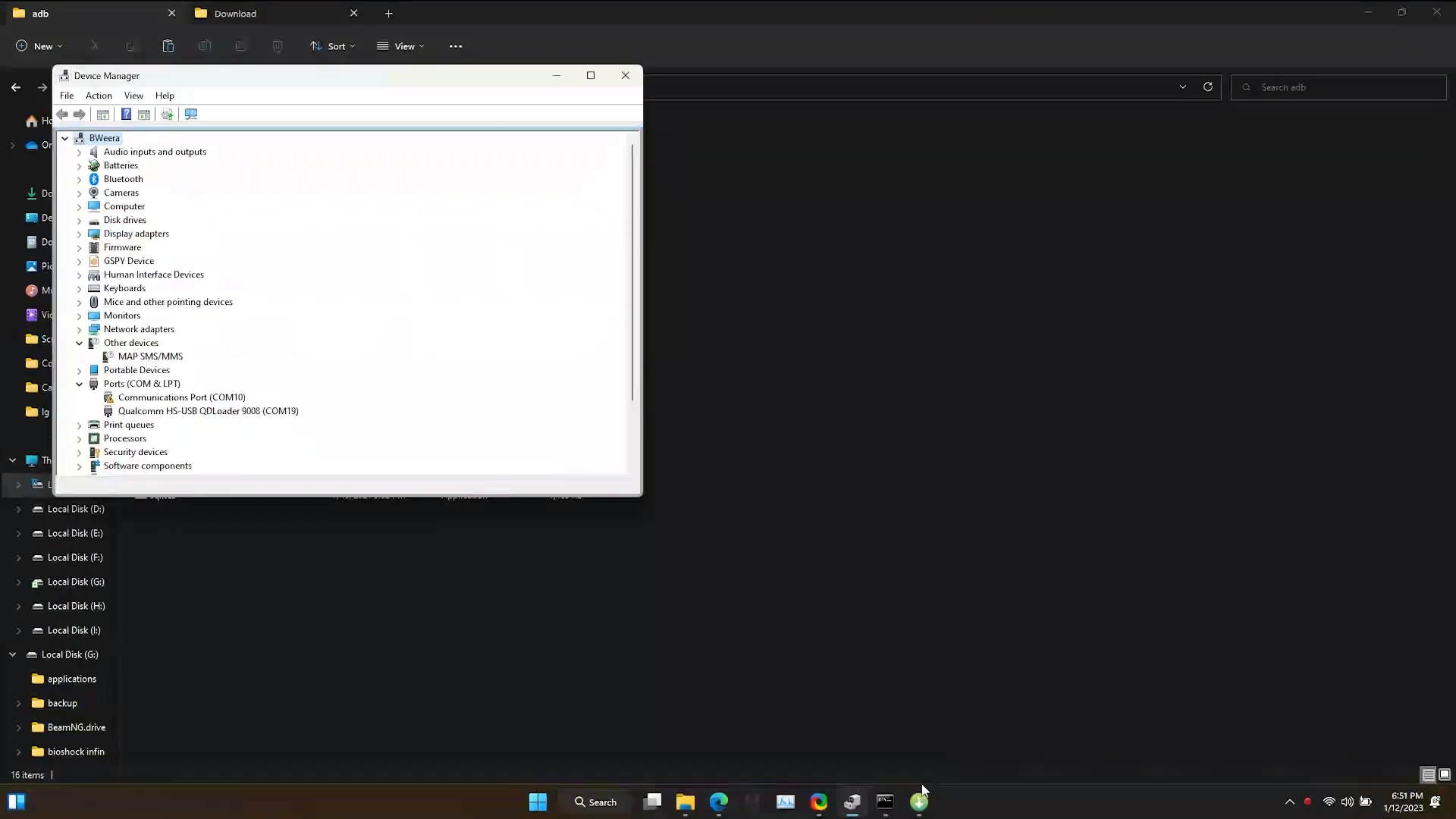
Step: Bring QFIL forward and launch Tools > Partition Manager to connect on COM19
left_click(918, 801)
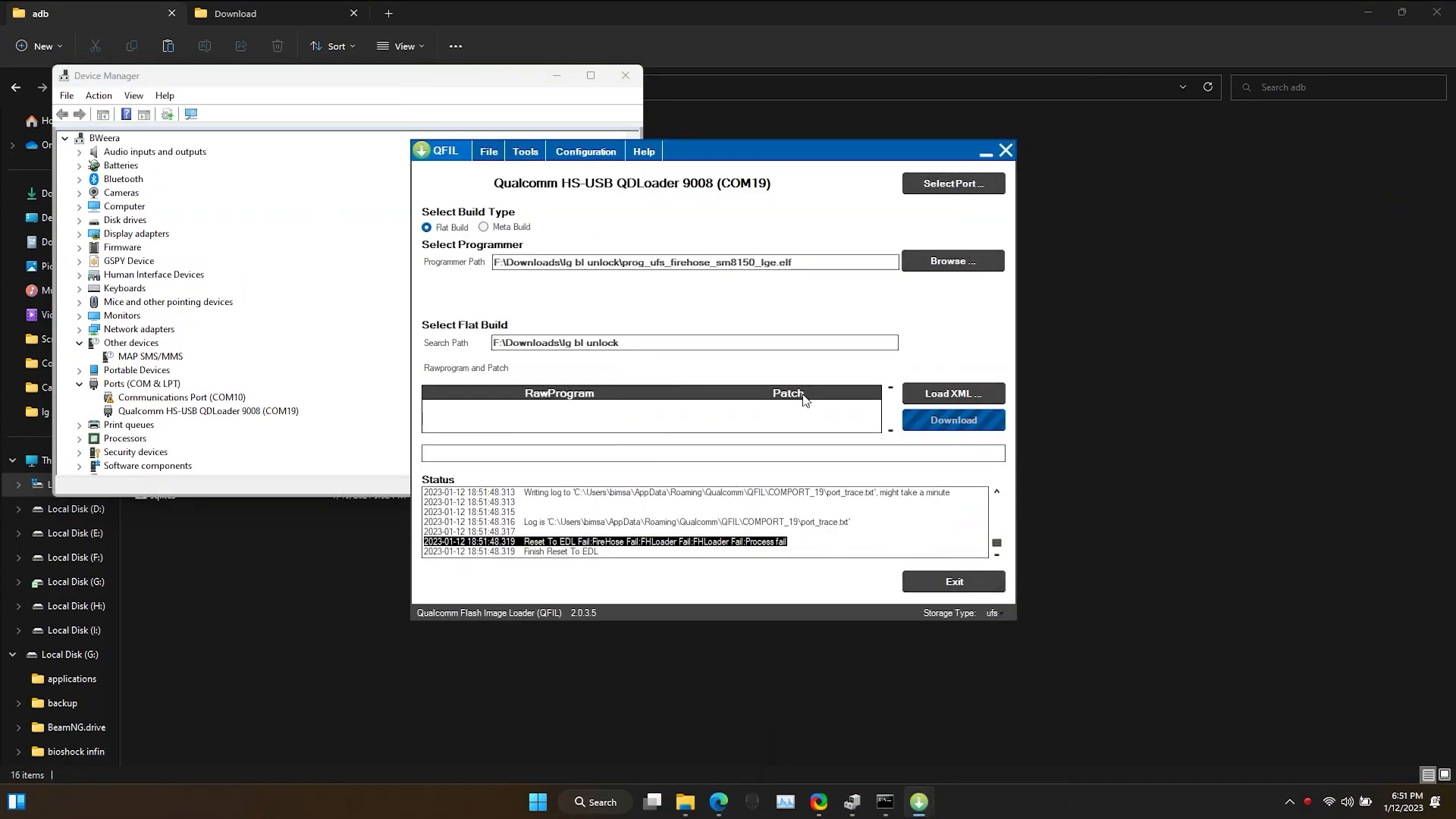
mouse_move(760, 426)
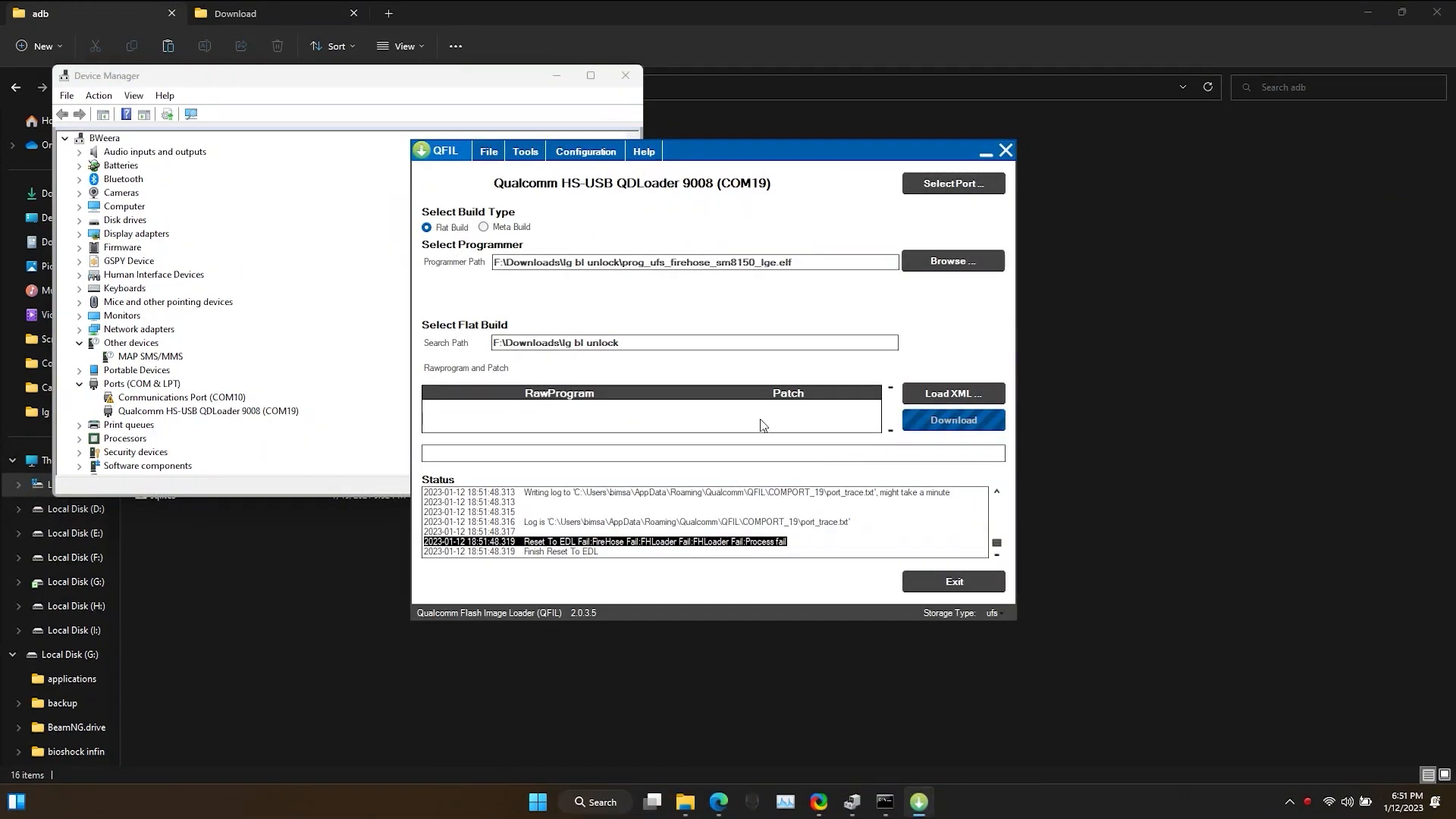
left_click(524, 152)
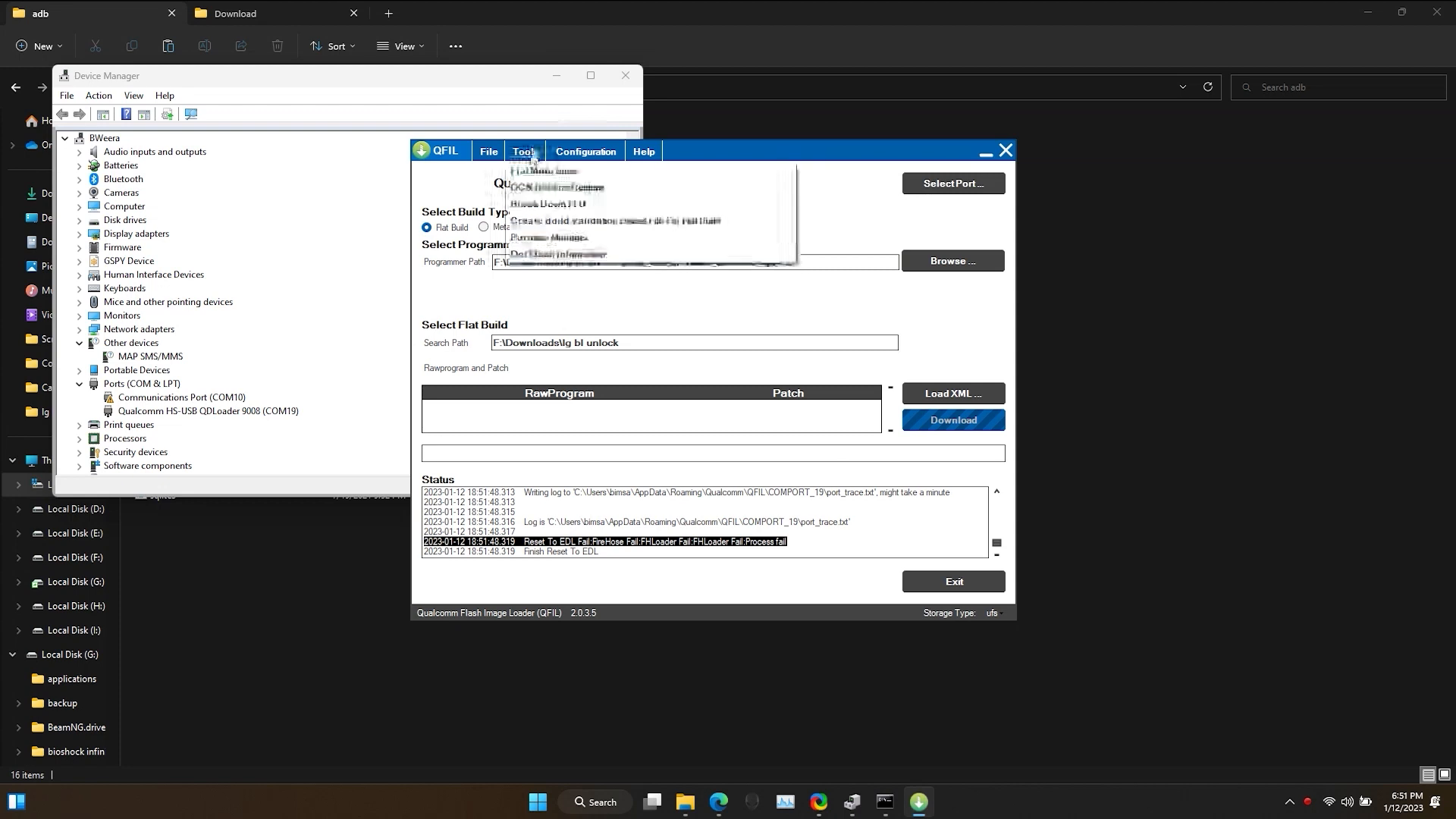
left_click(952, 418)
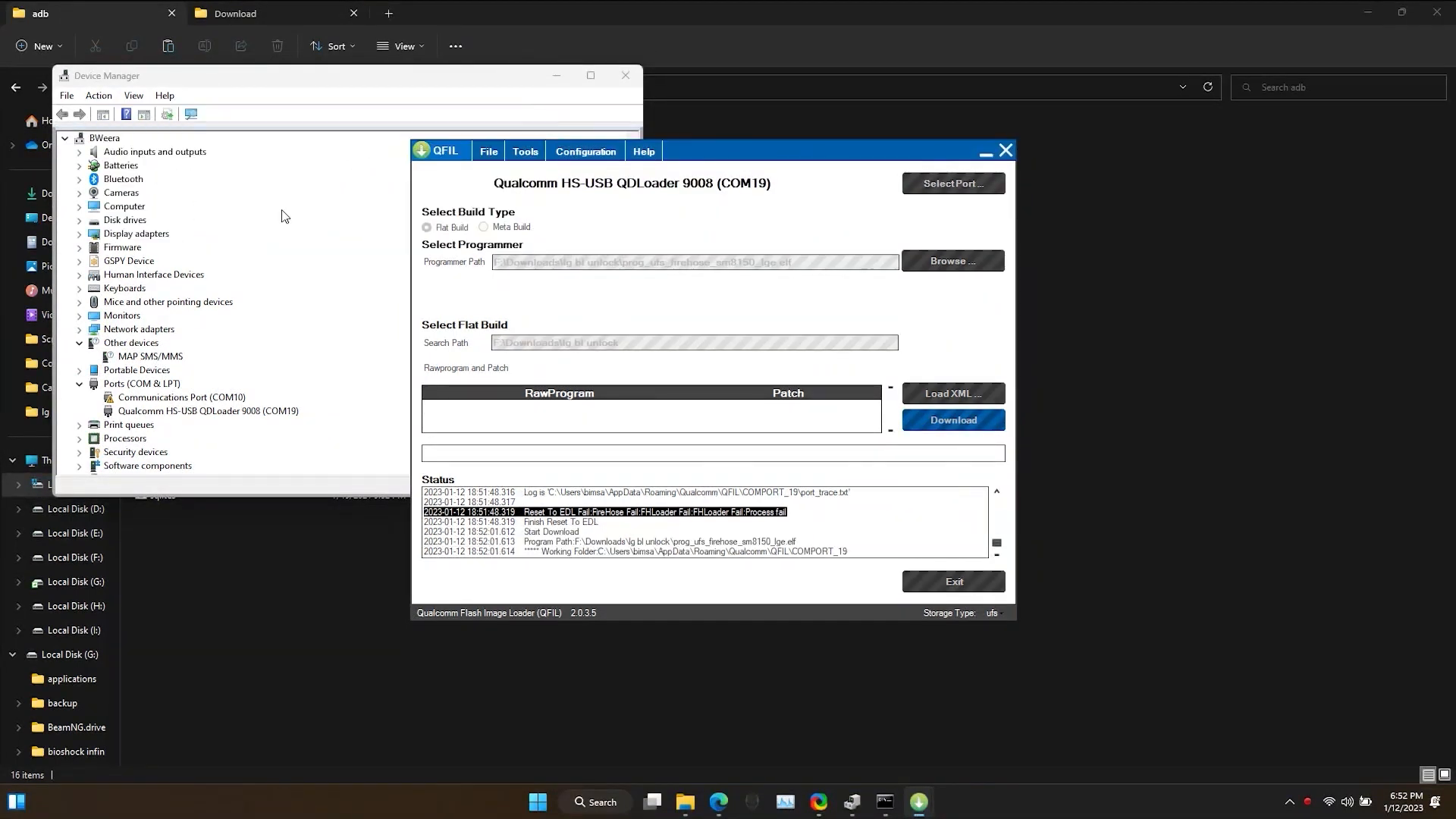
mouse_move(733, 439)
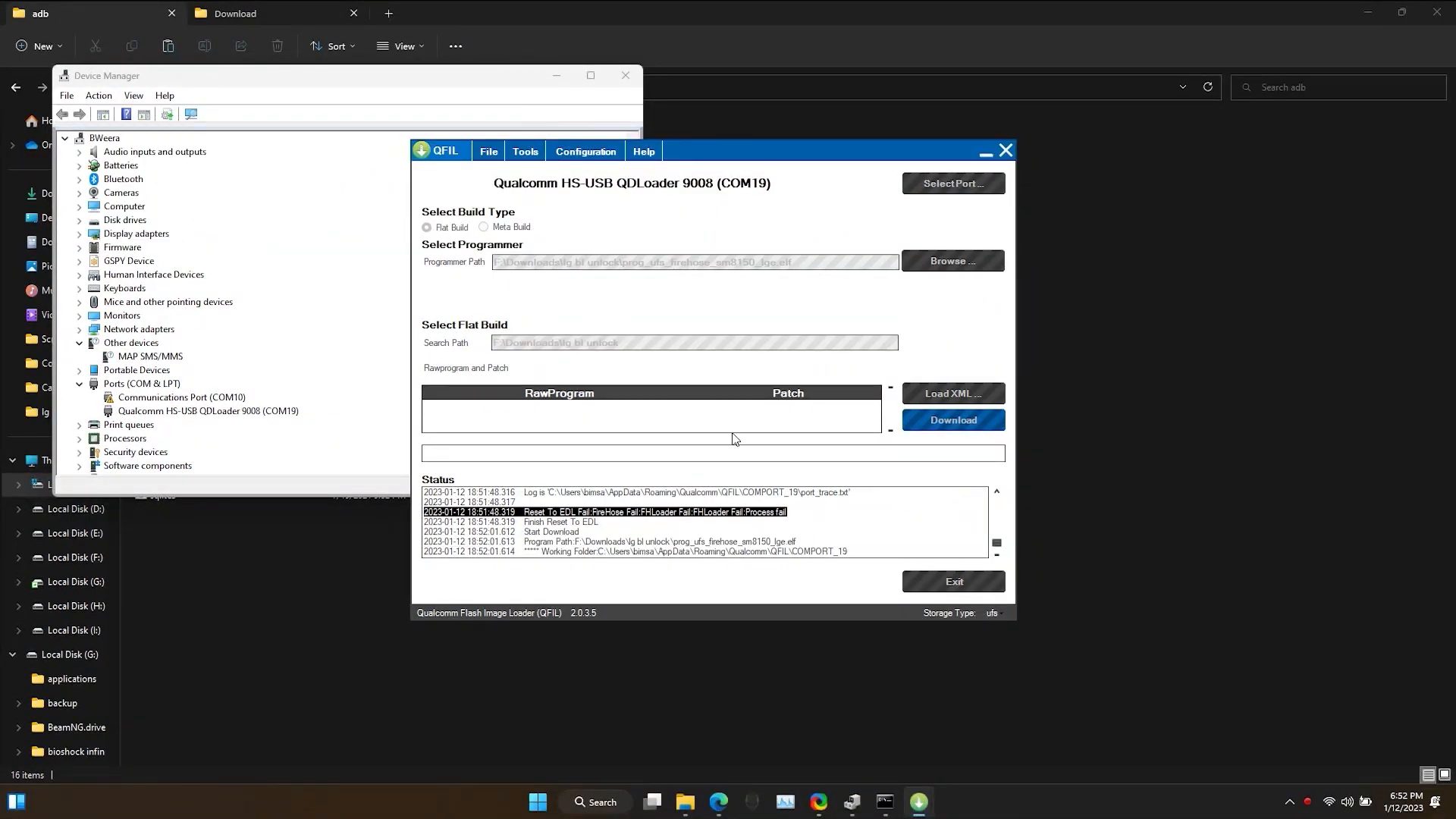
mouse_move(801, 525)
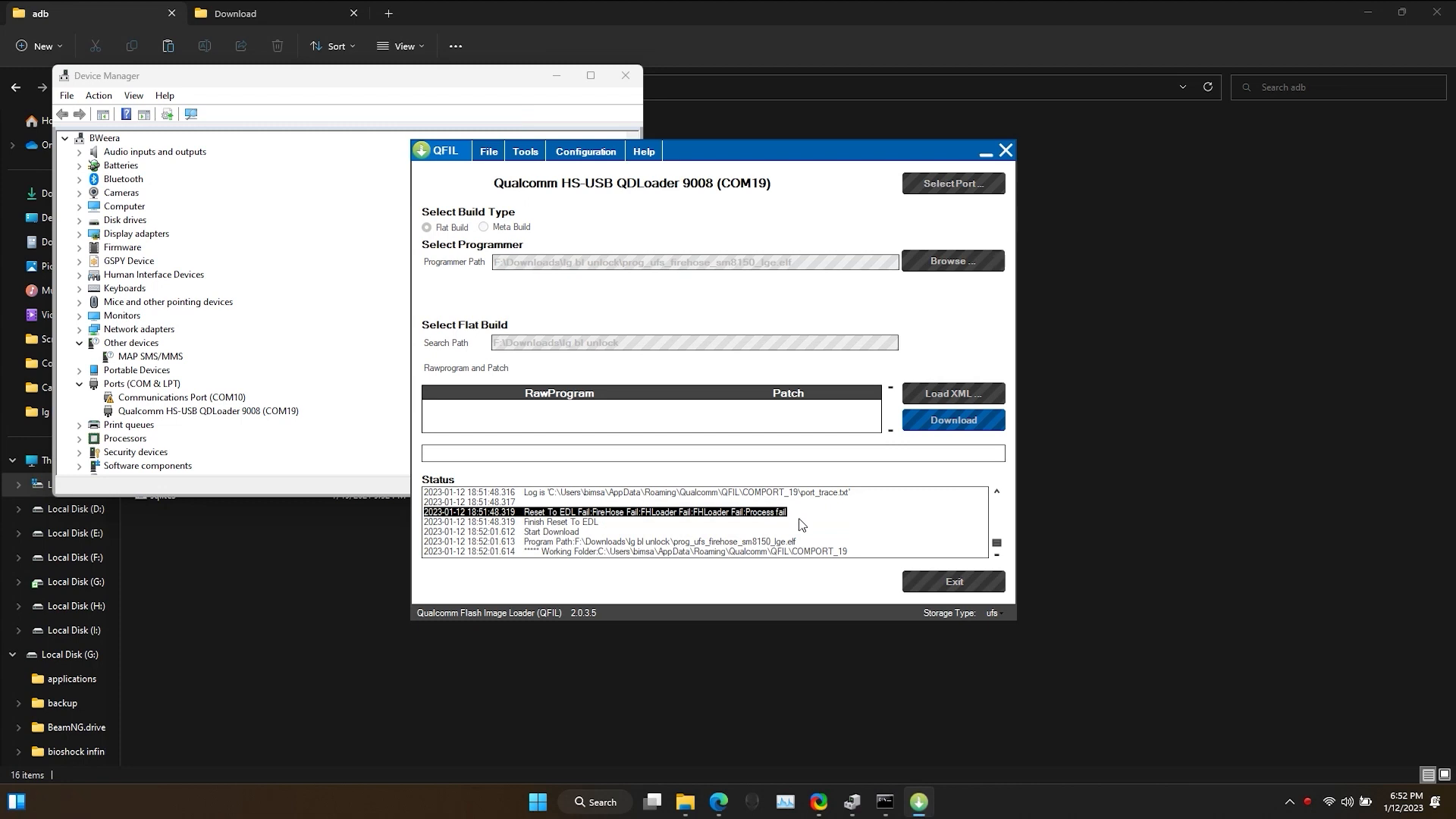